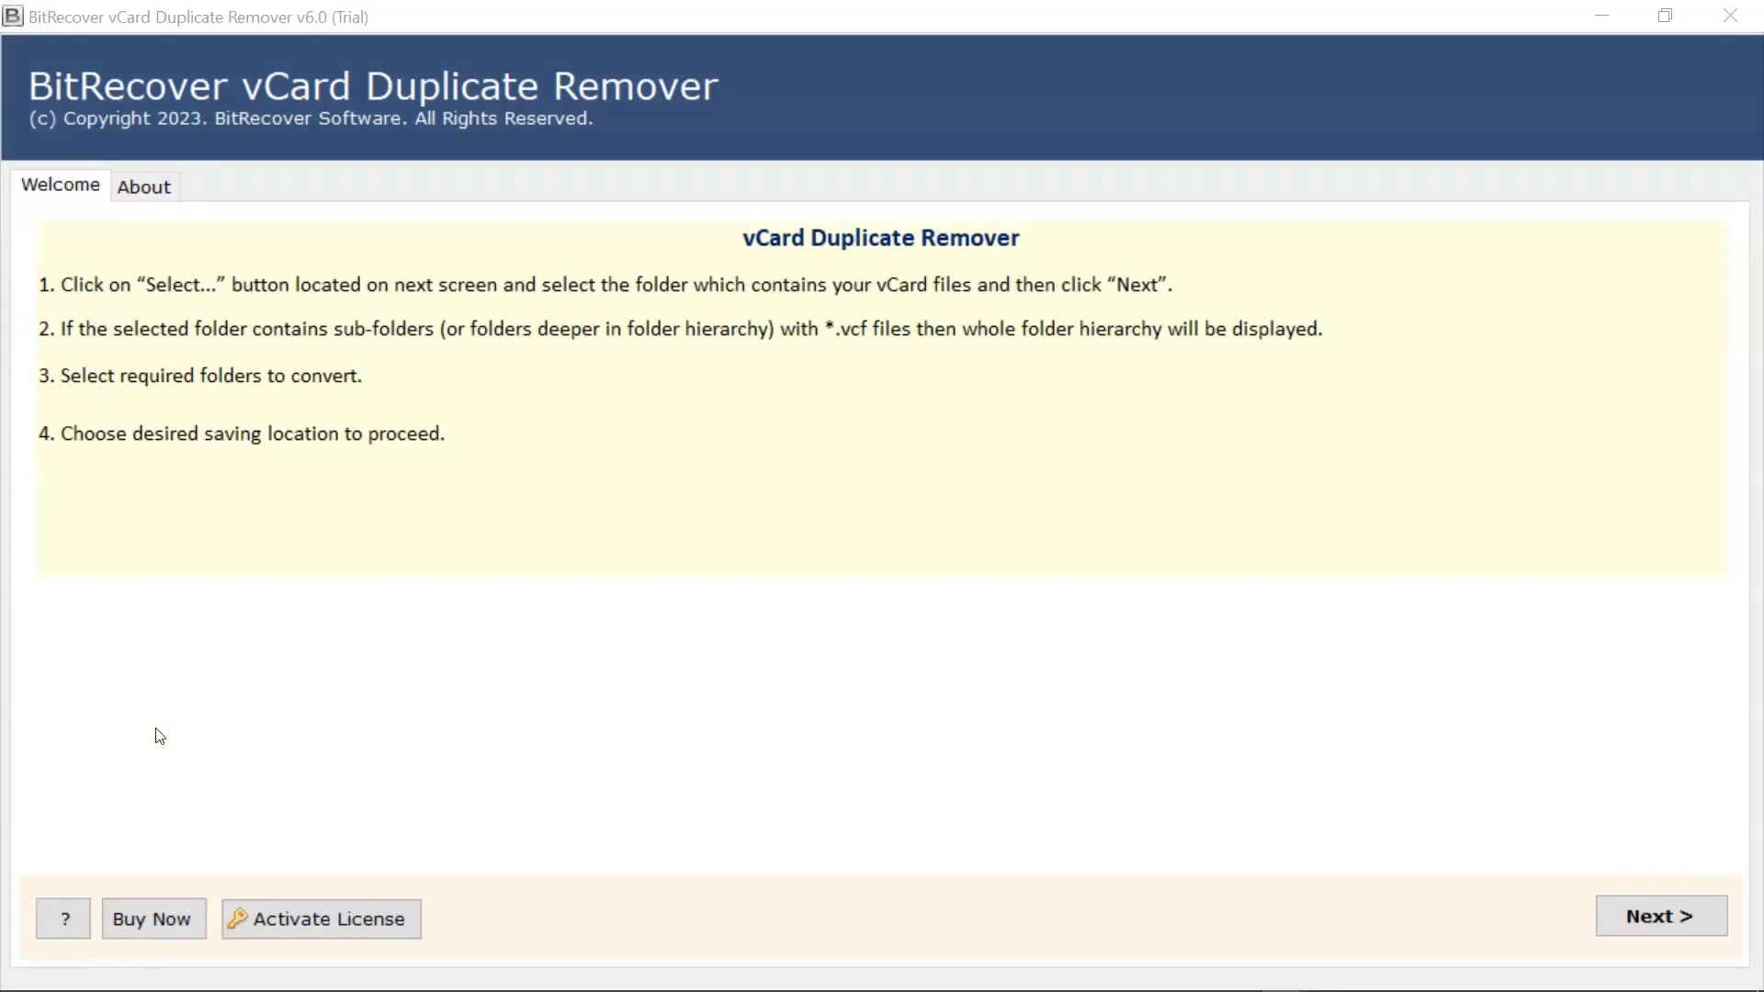
{"action": "mouse_move", "coordinate": [1152, 755]}
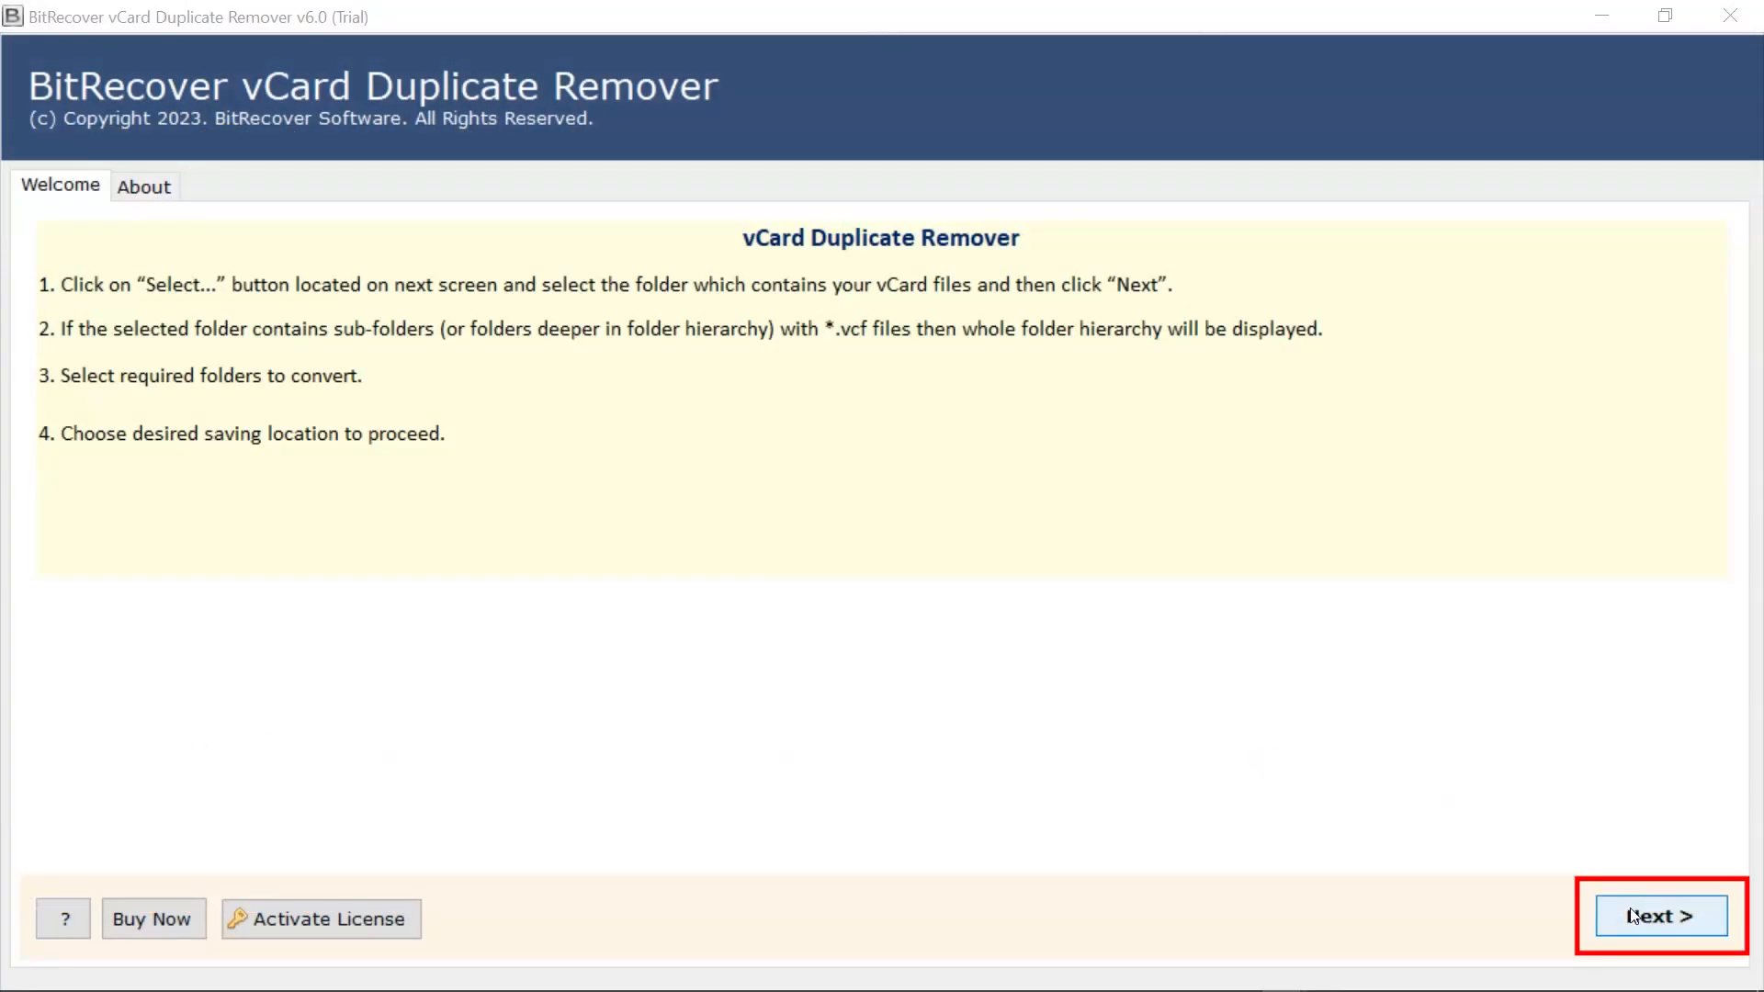
Leave the welcome page and reach the source vCard selection page.
{"action": "left_click", "coordinate": [1657, 915]}
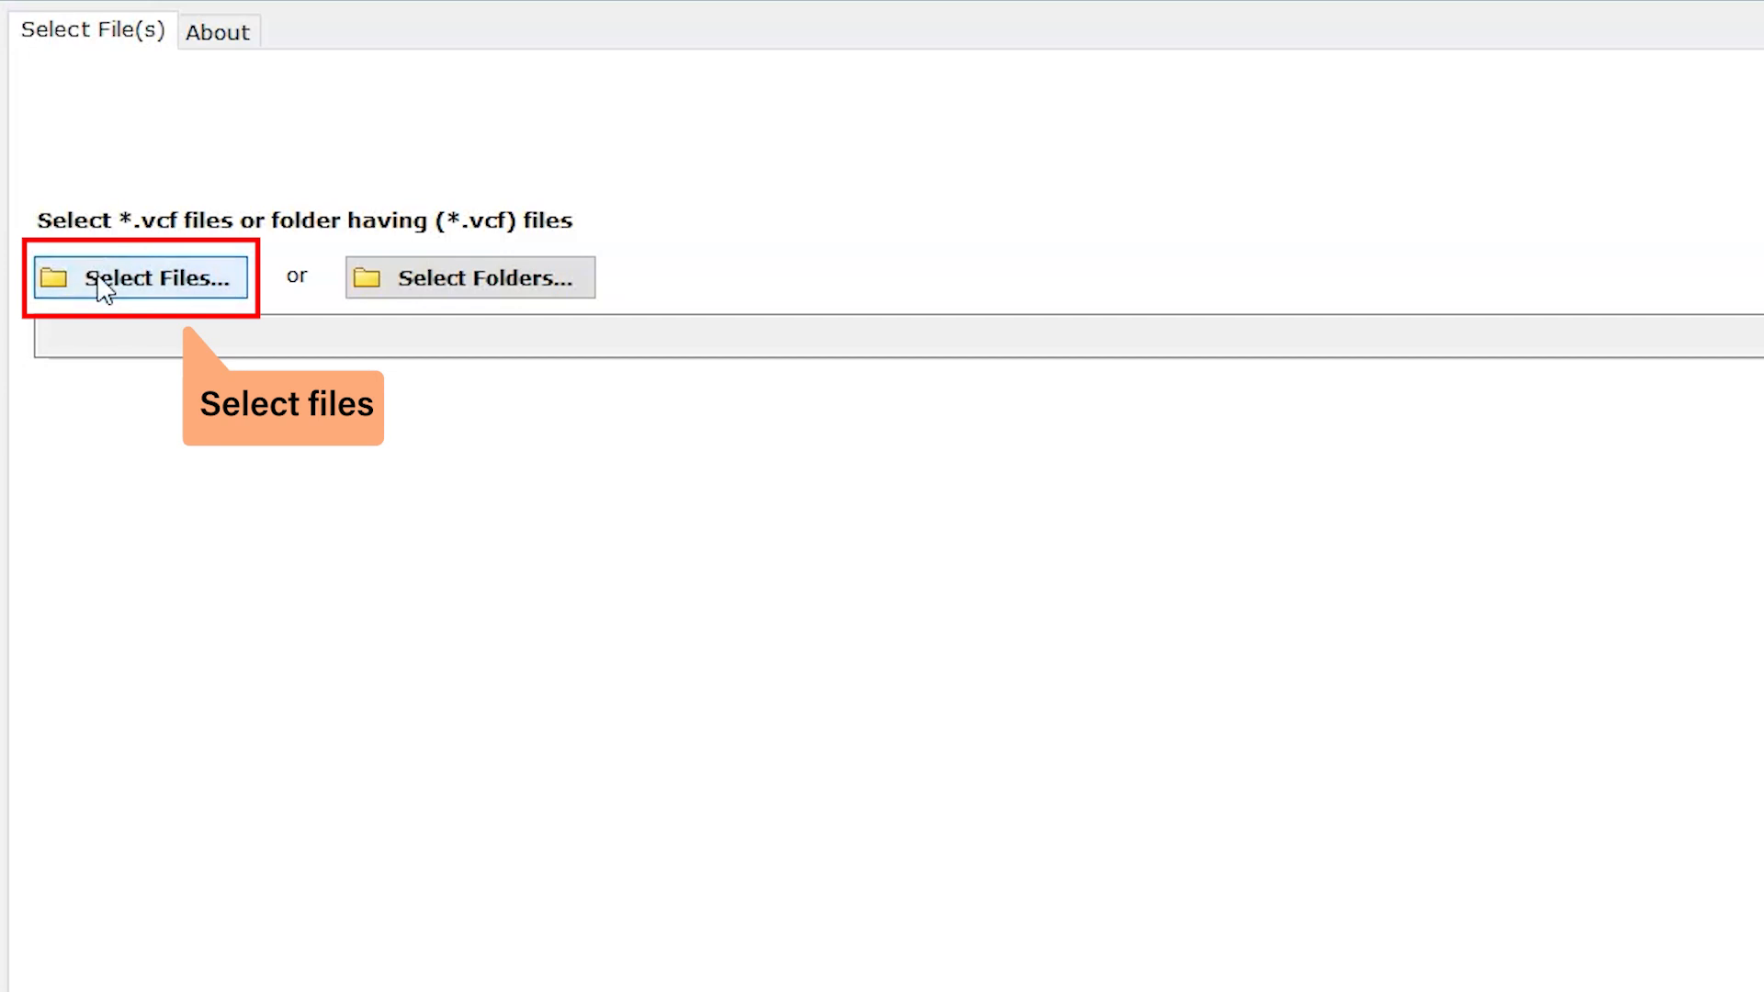
{"action": "left_click", "coordinate": [139, 278]}
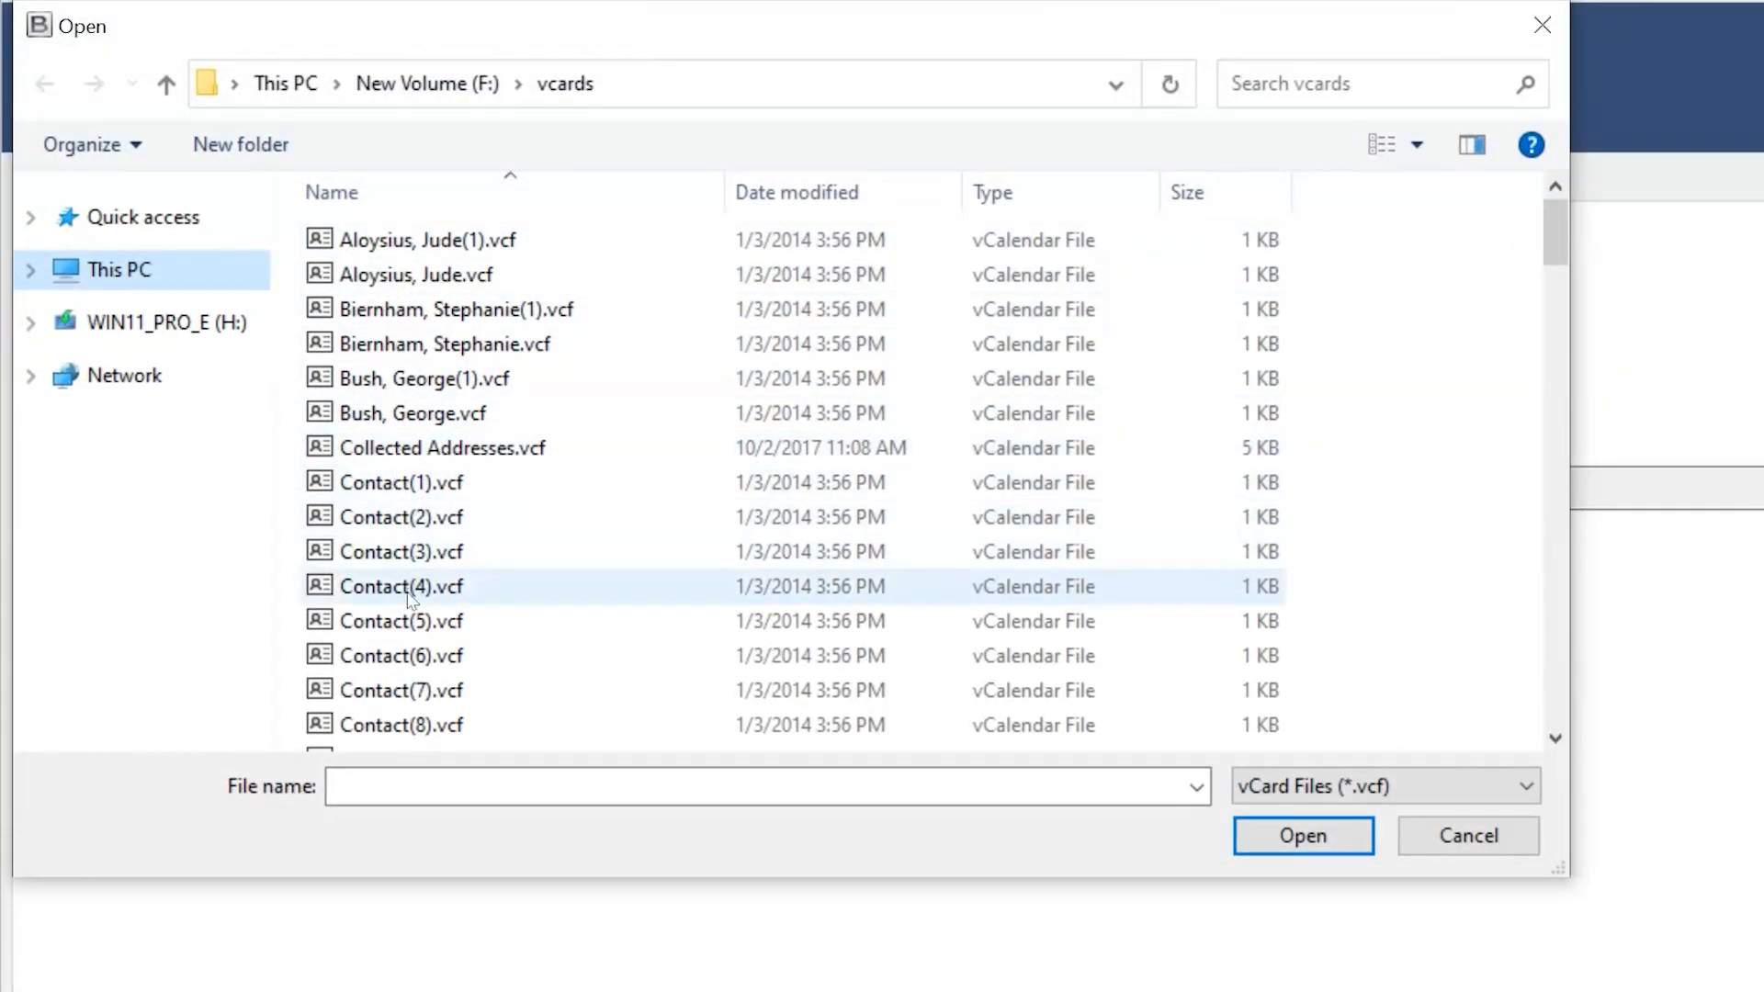
{"action": "scroll", "scroll_direction": "down", "scroll_amount": 3}
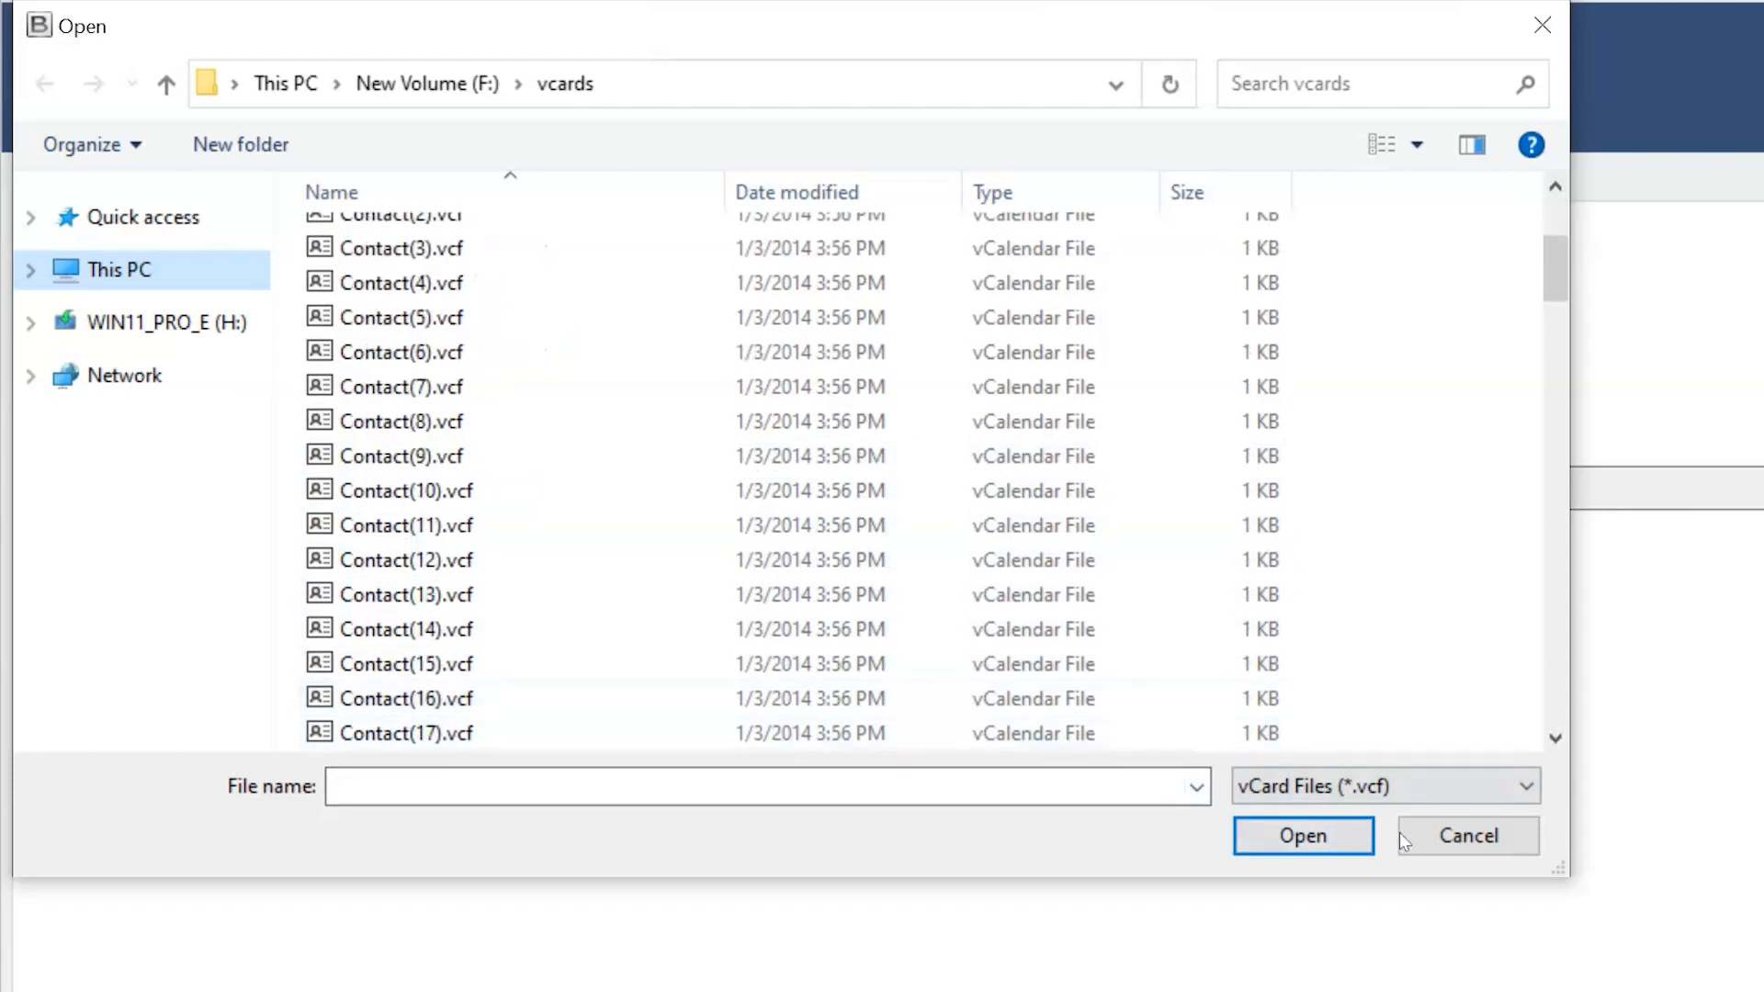
{"action": "left_click", "coordinate": [1466, 834]}
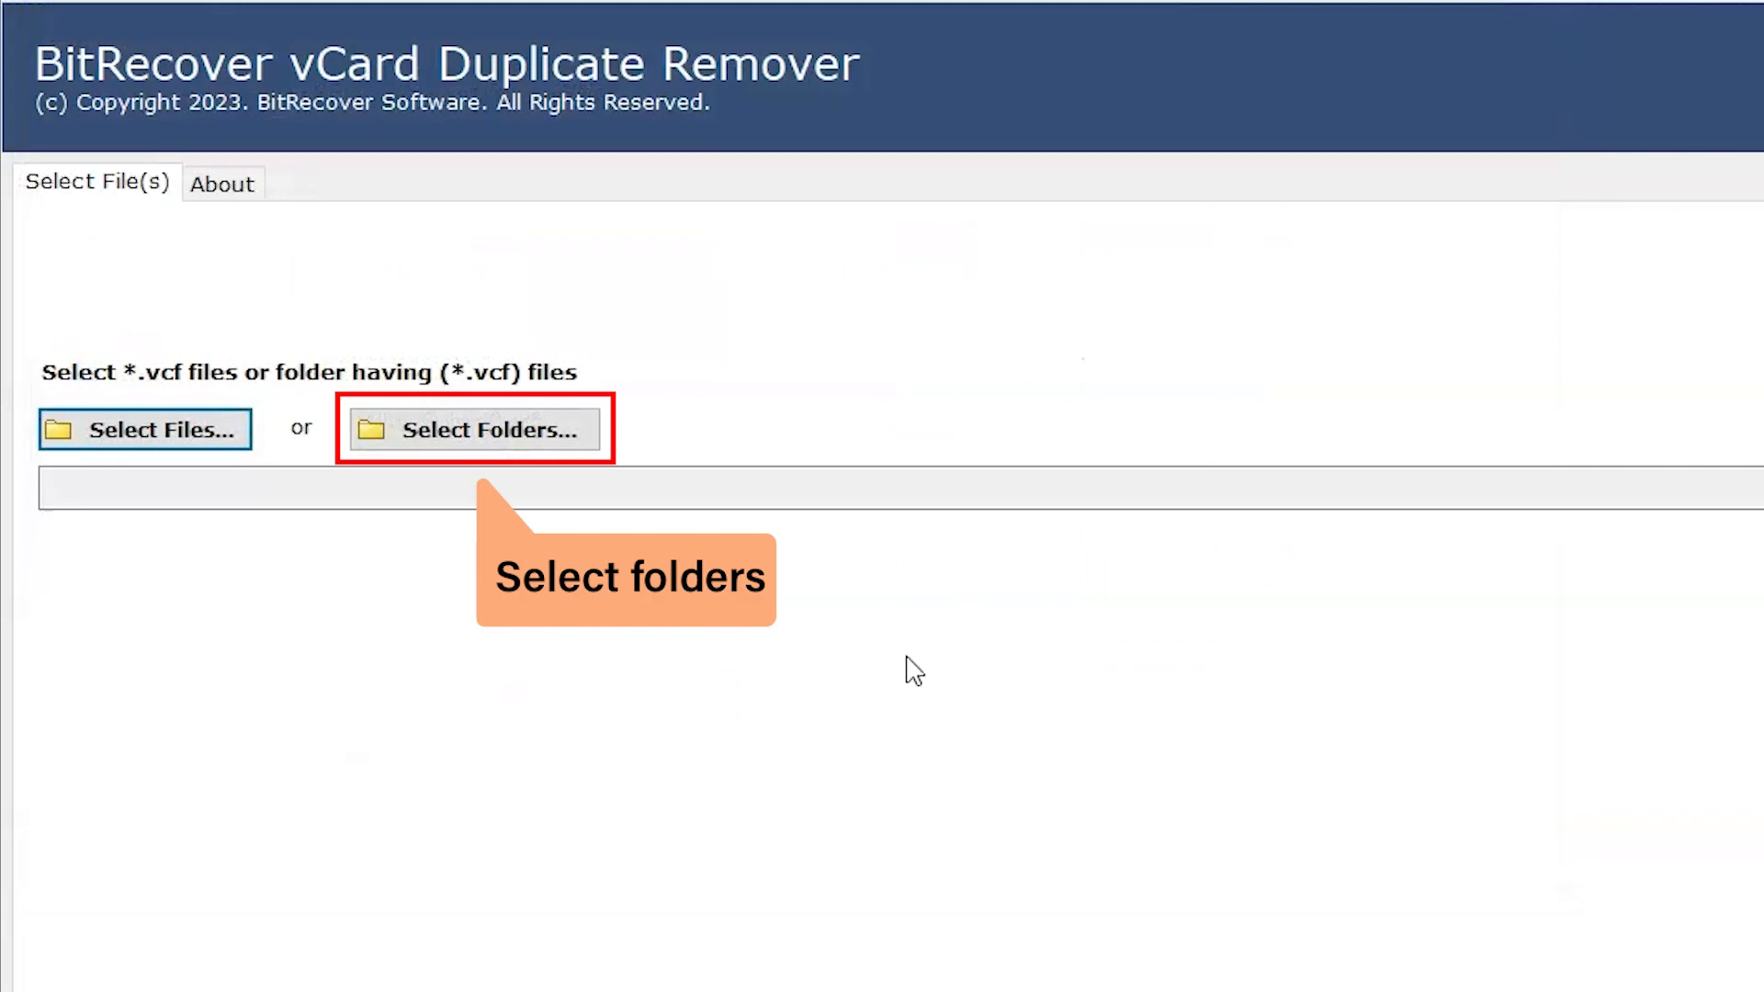
Choose F:\vcards as the source folder and continue to its file tree.
{"action": "left_click", "coordinate": [474, 430]}
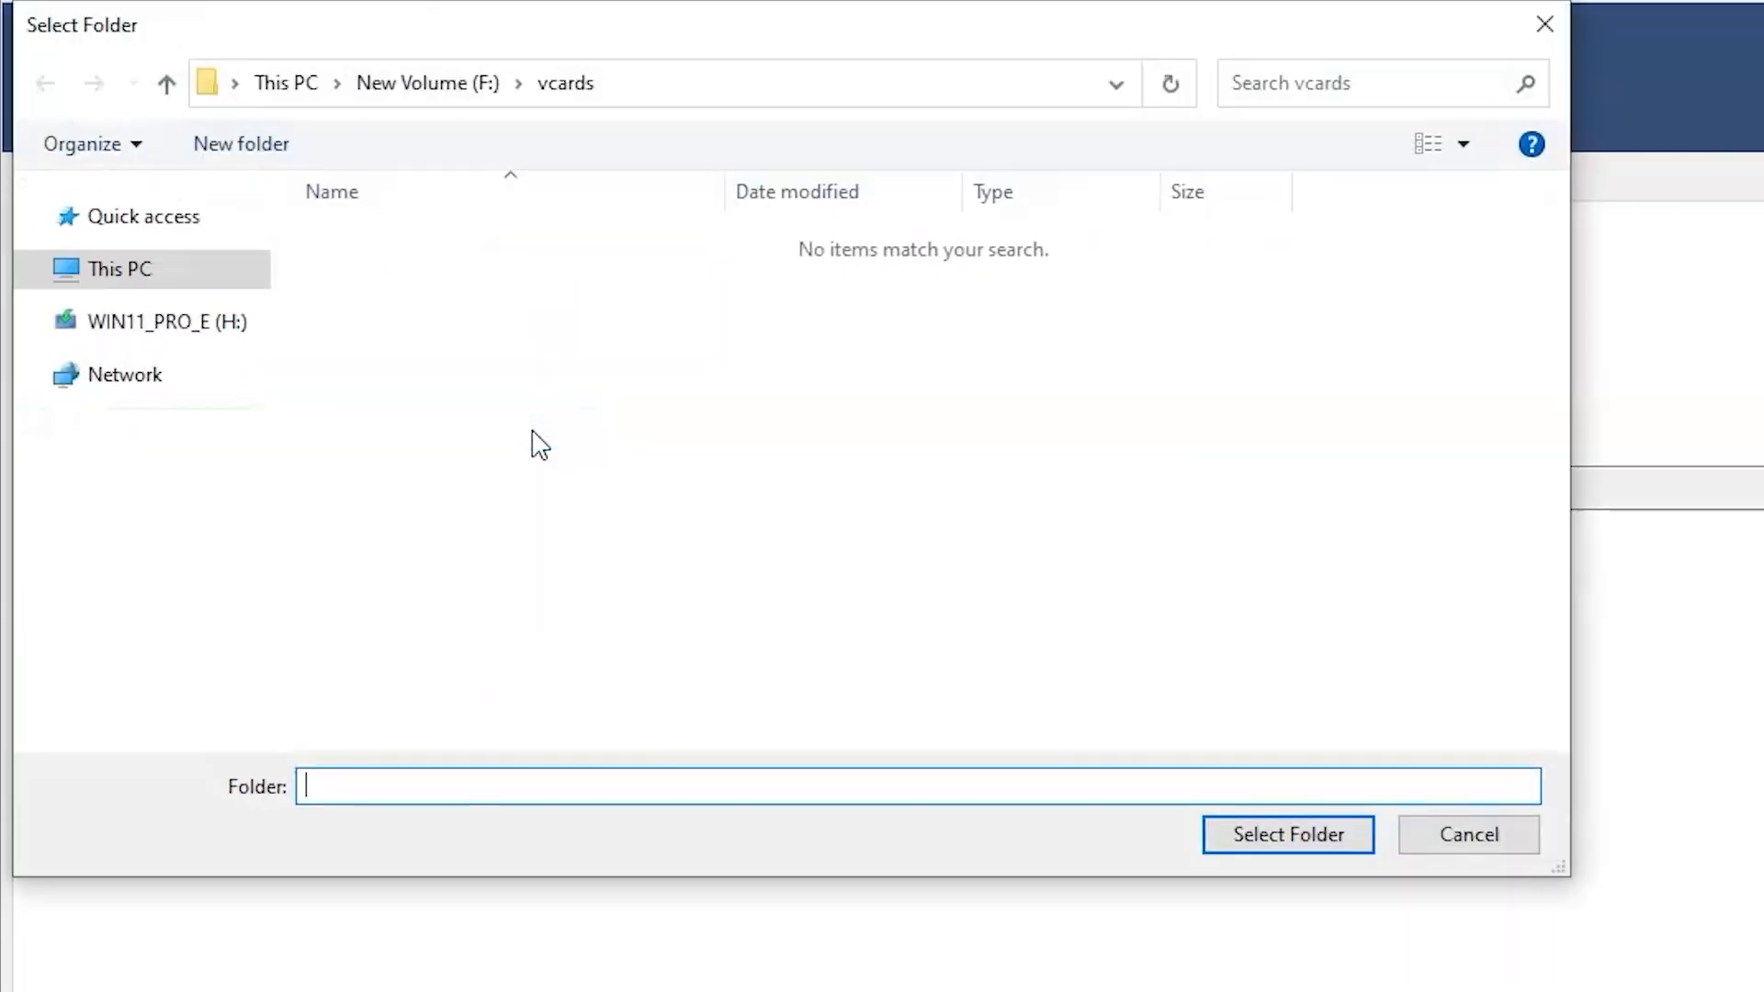
{"action": "mouse_move", "coordinate": [566, 82]}
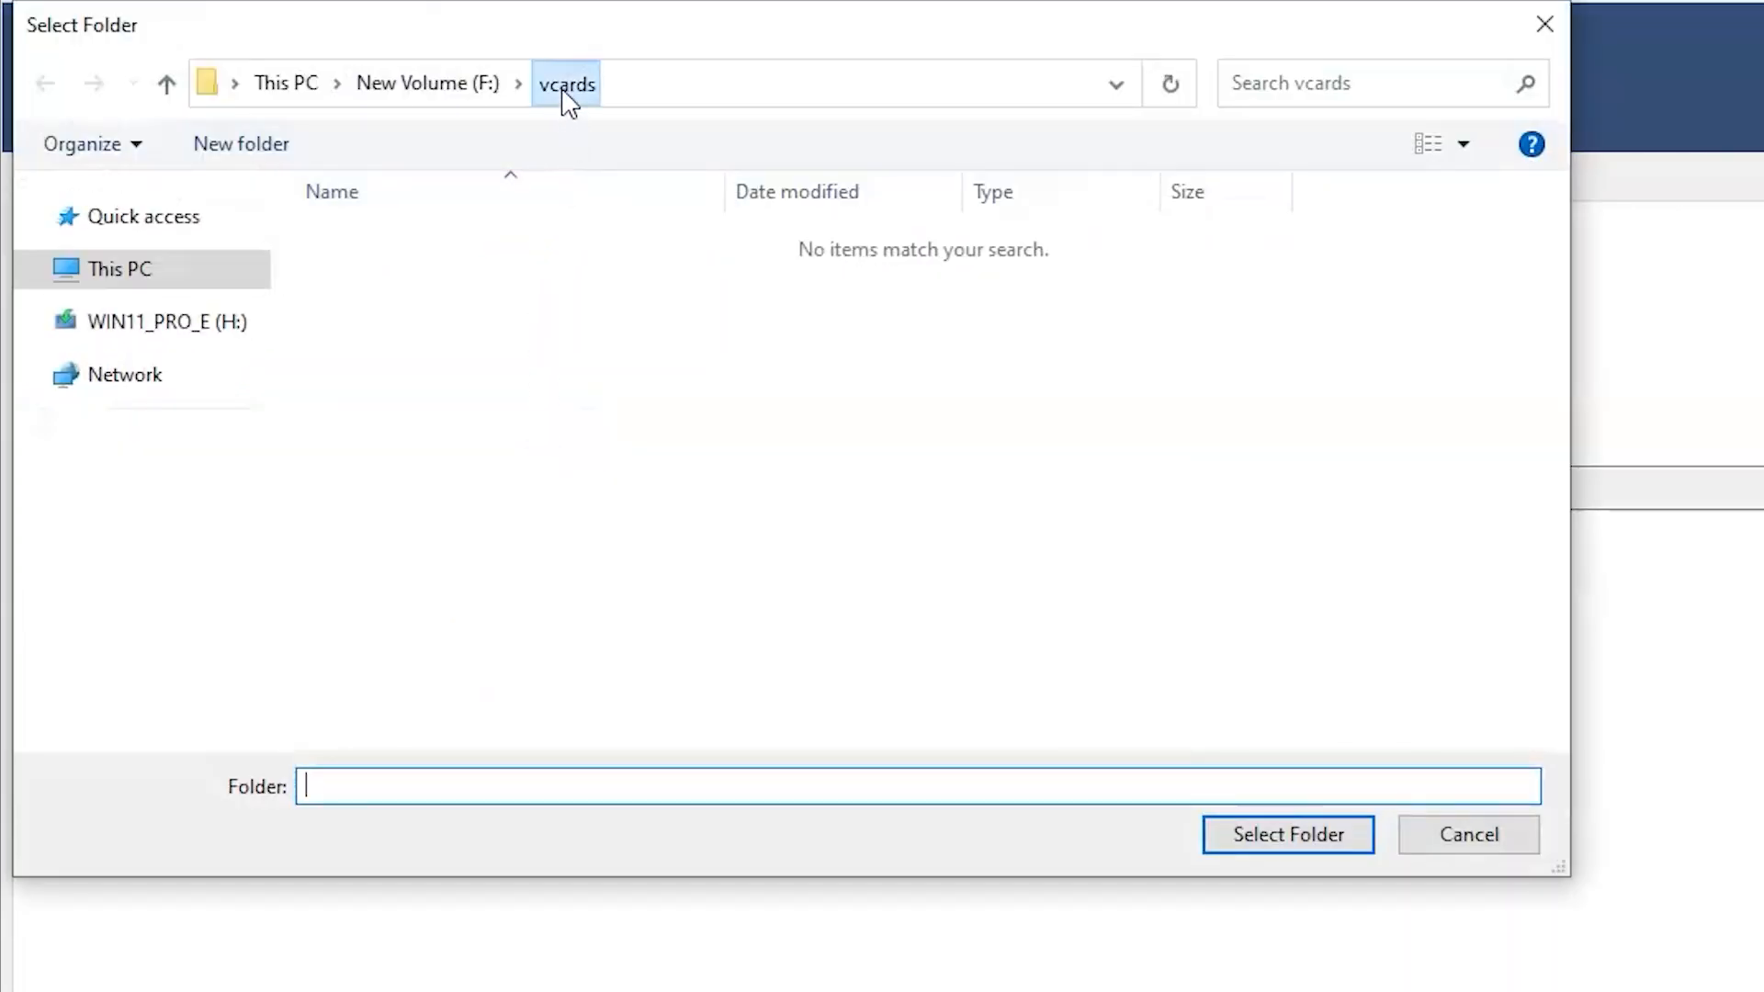
{"action": "left_click", "coordinate": [565, 83]}
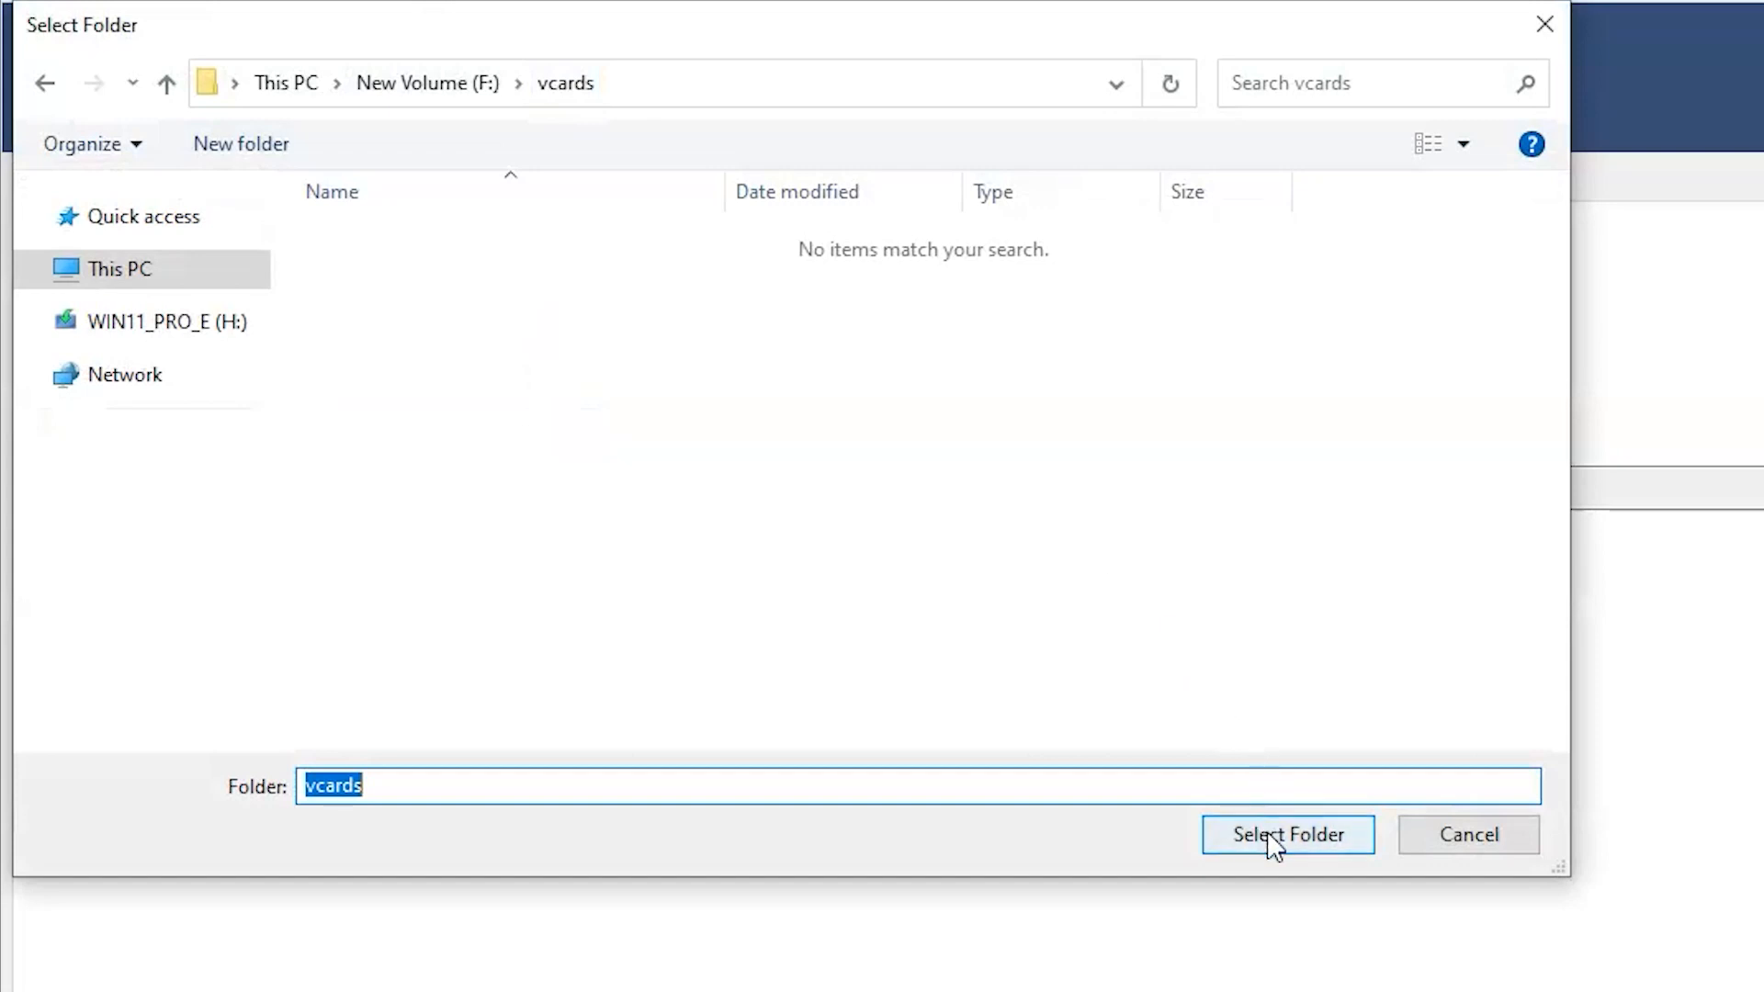
{"action": "left_click", "coordinate": [1286, 834]}
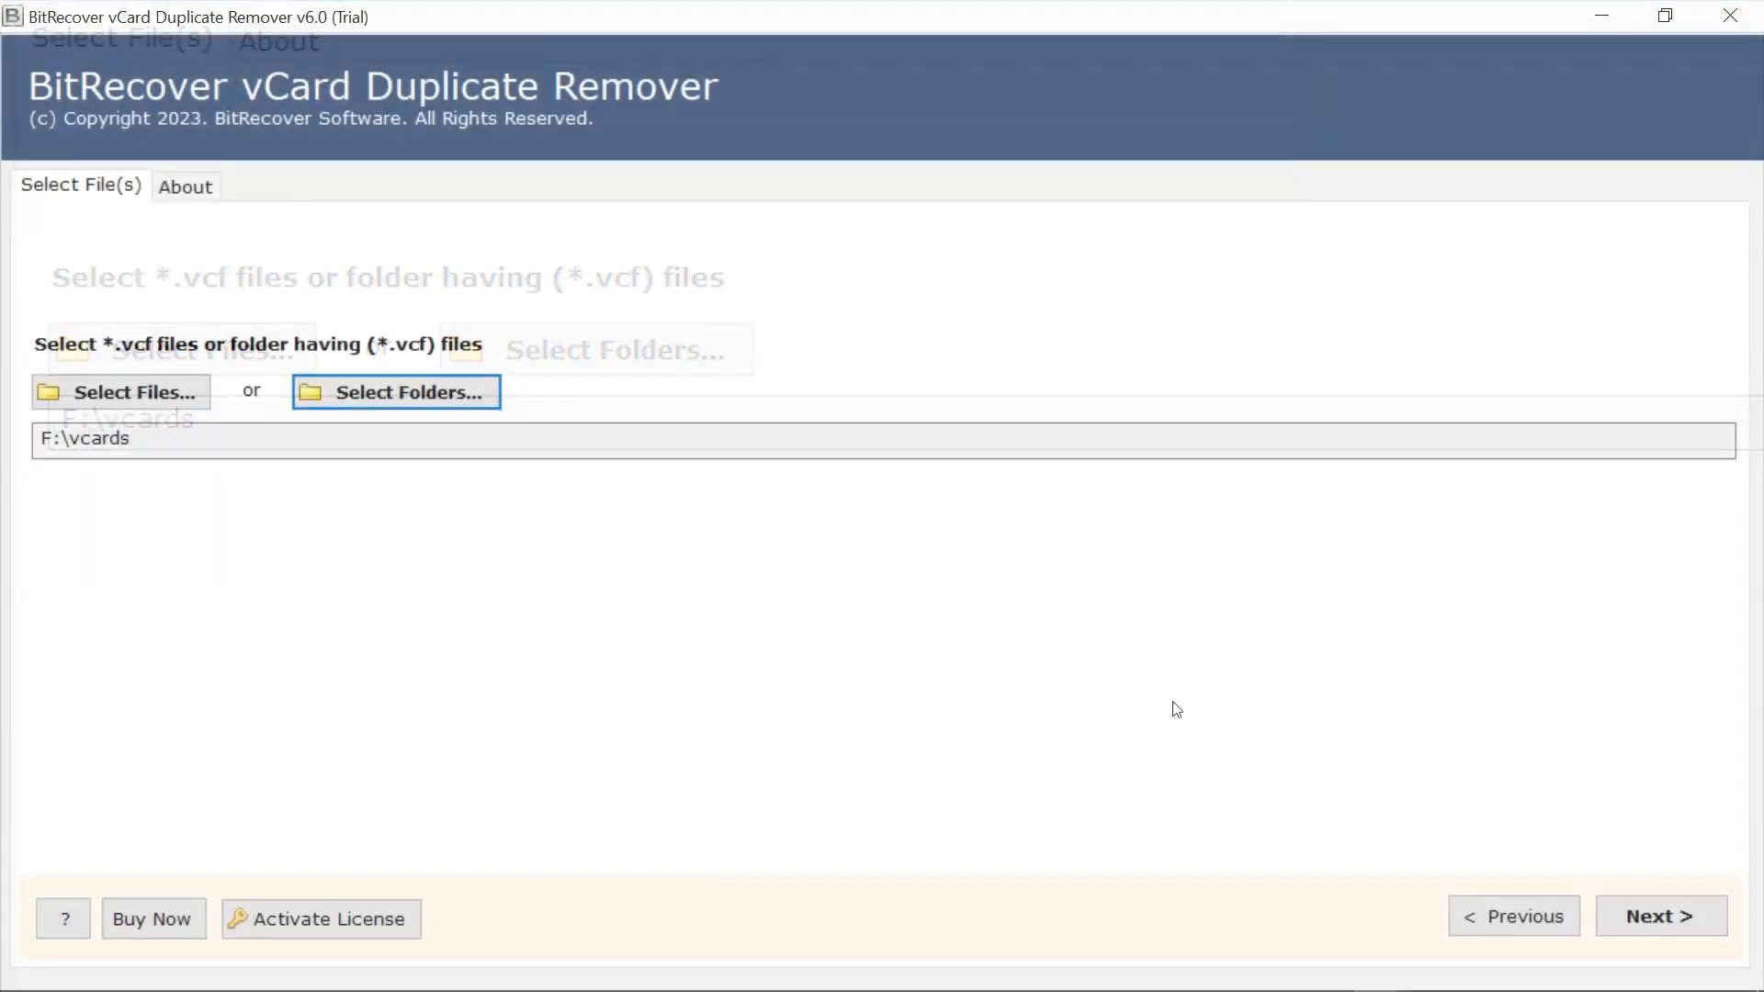
{"action": "left_click", "coordinate": [1659, 914]}
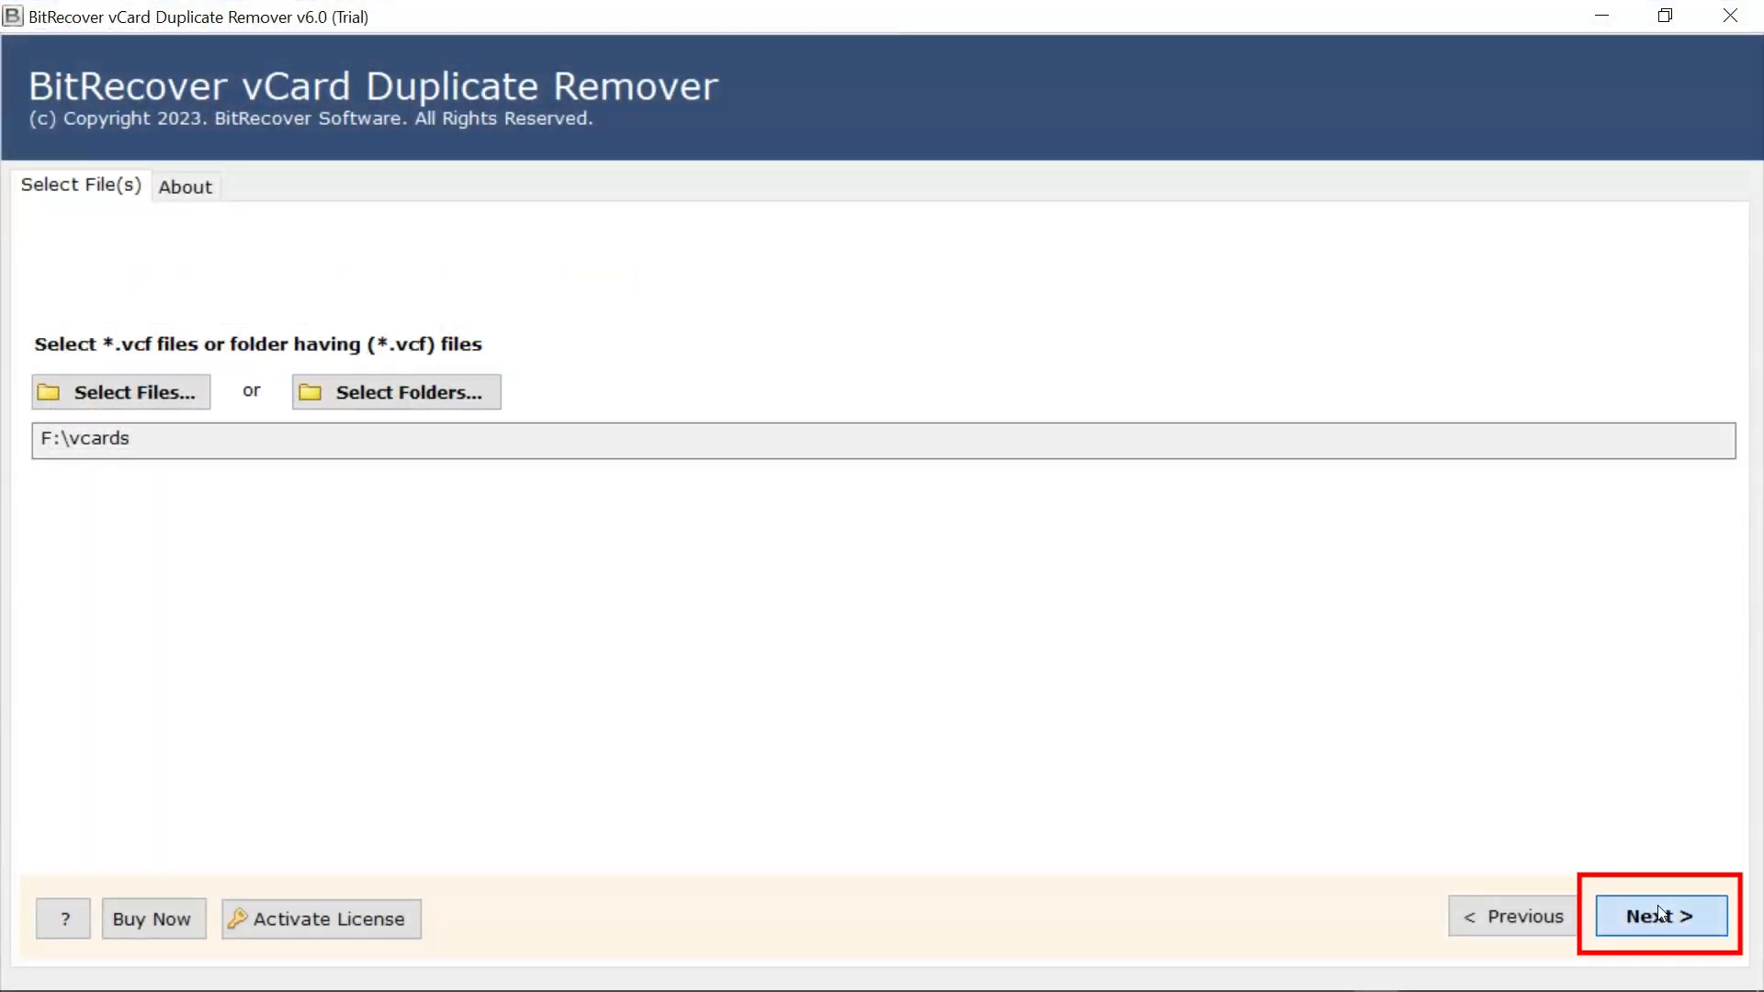
{"action": "left_click", "coordinate": [1657, 915]}
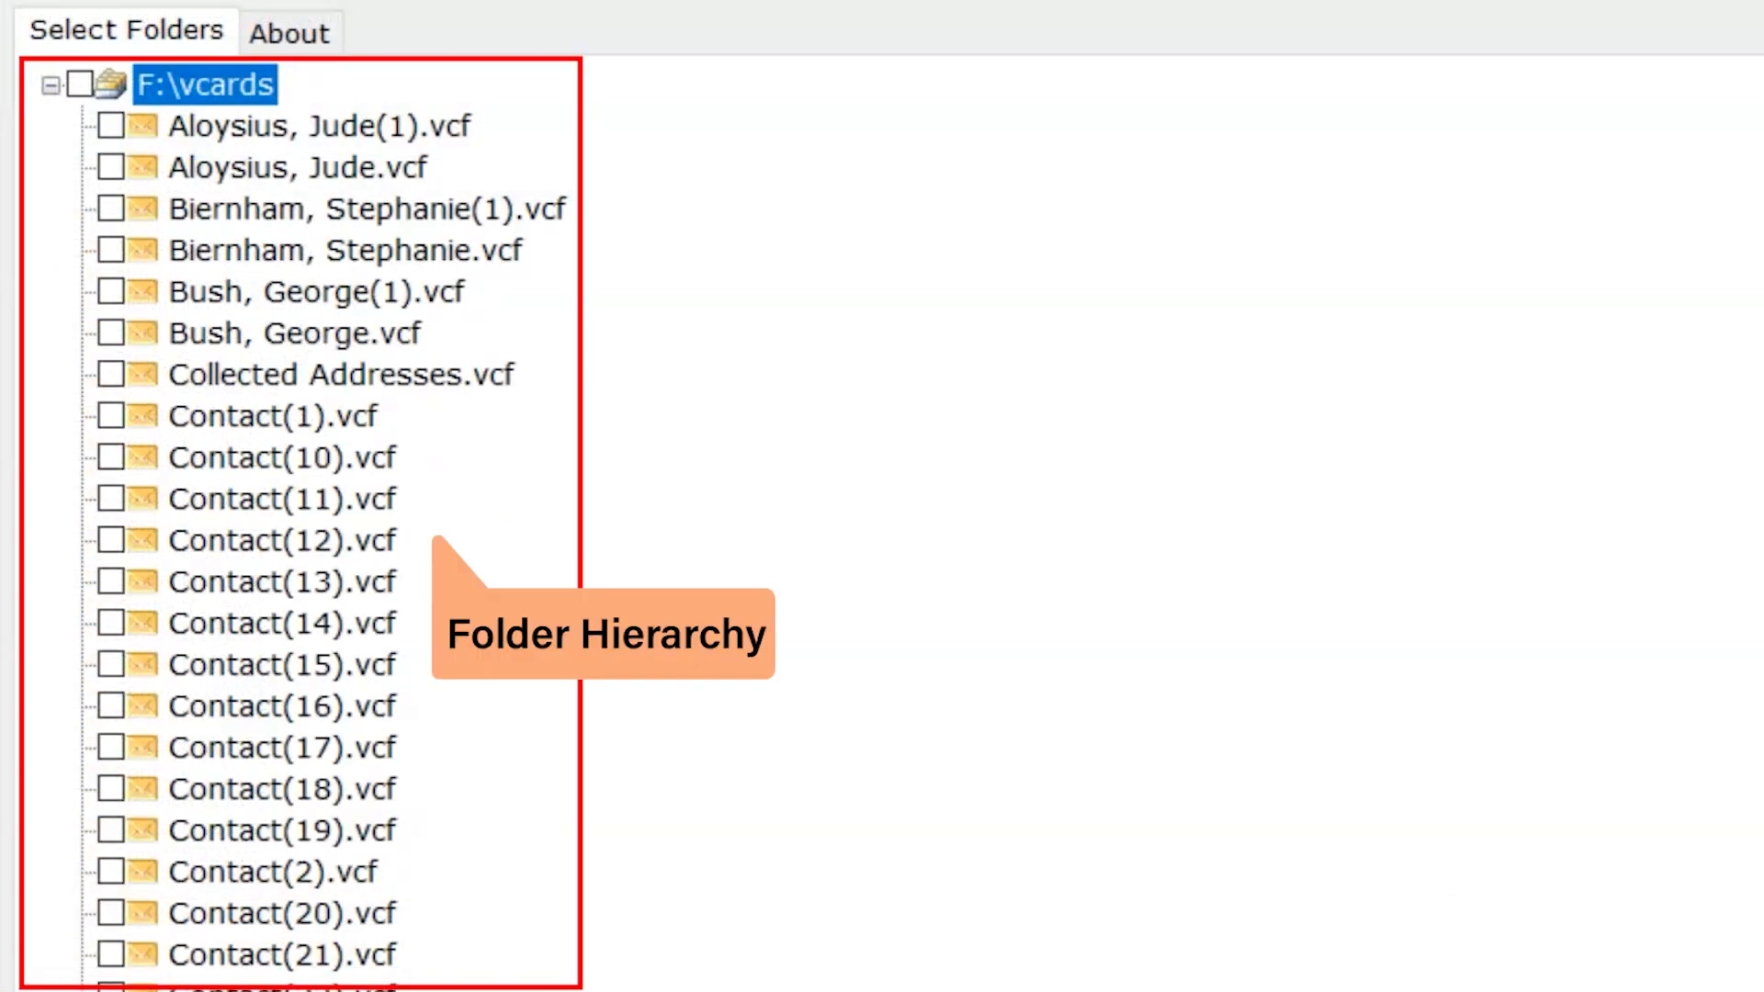
Check all files under F:\vcards, exclude Bush, George.vcf, and continue to saving options.
{"action": "scroll", "scroll_direction": "down", "scroll_amount": 3}
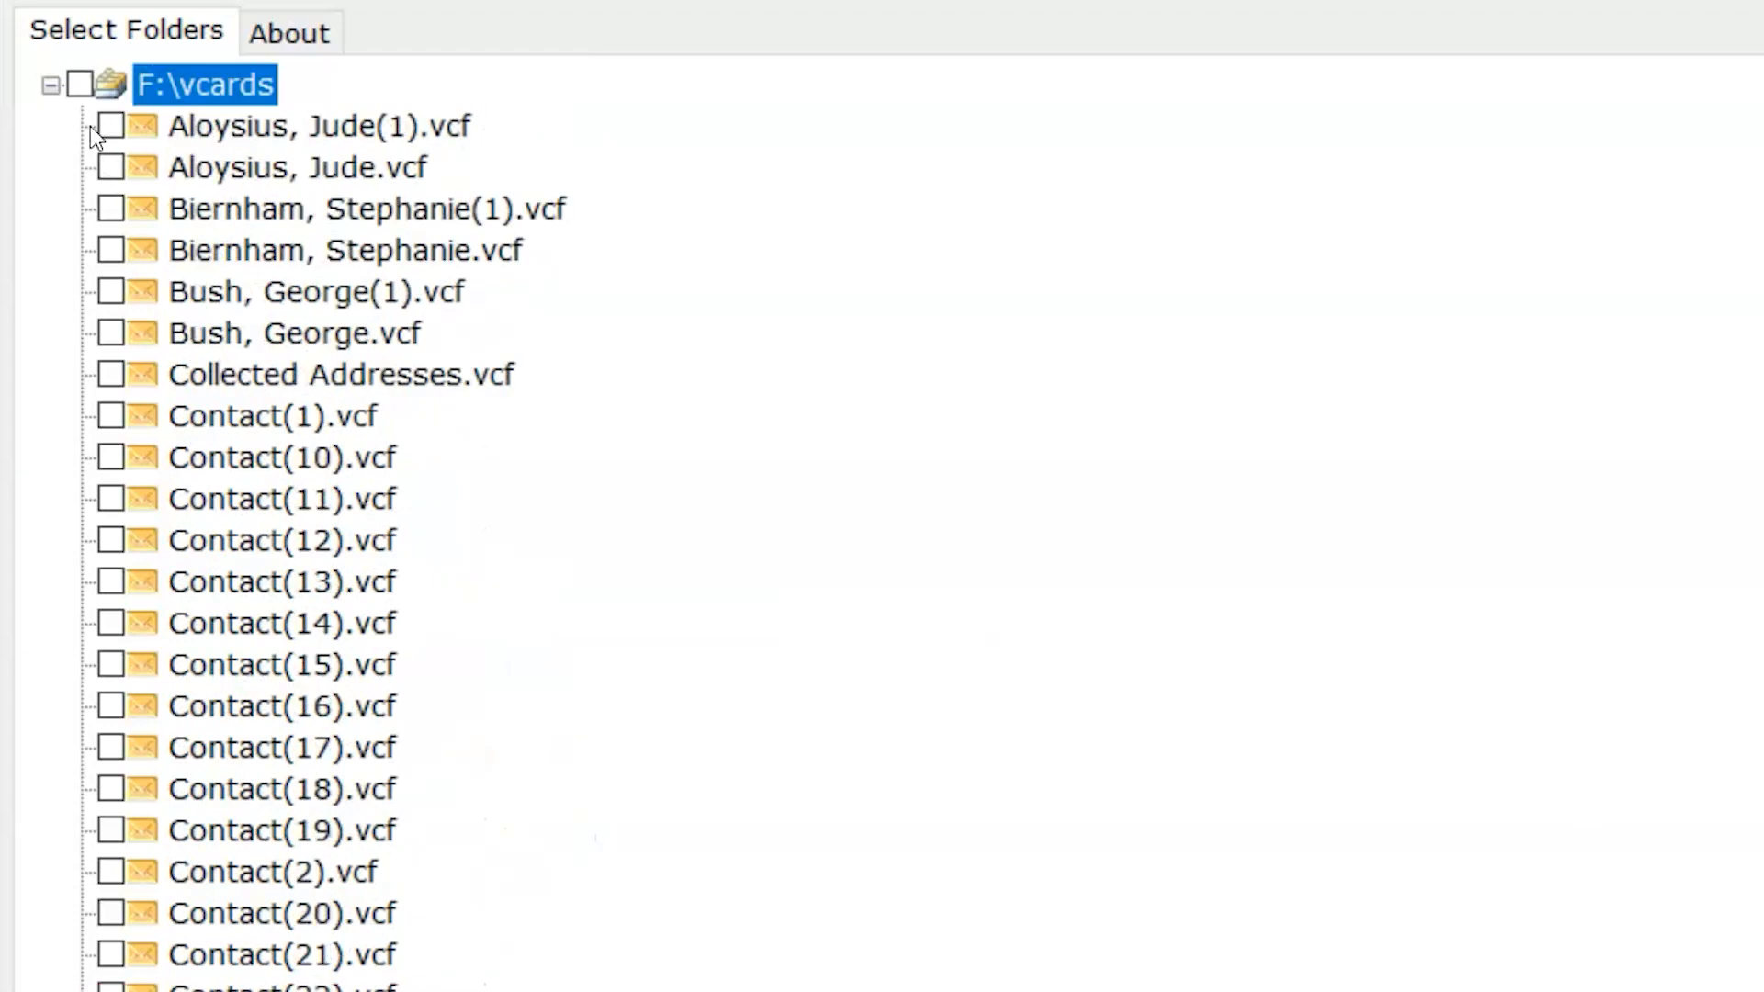
{"action": "left_click", "coordinate": [81, 84]}
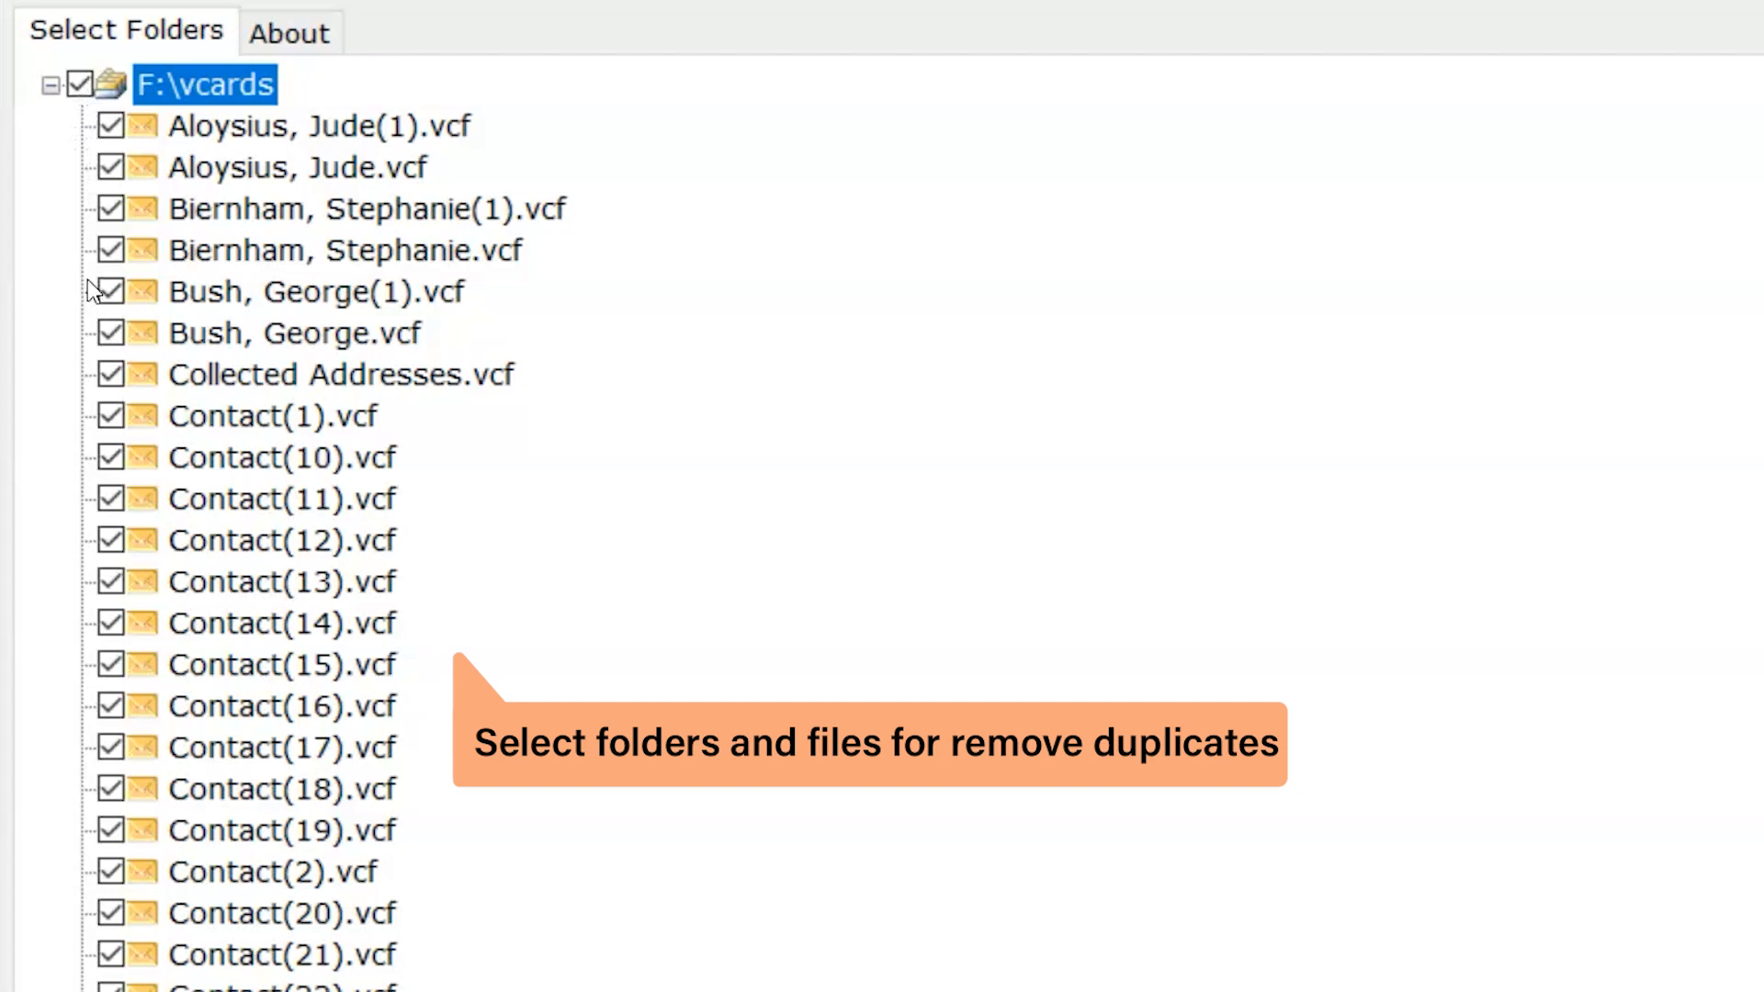
{"action": "left_click", "coordinate": [112, 332]}
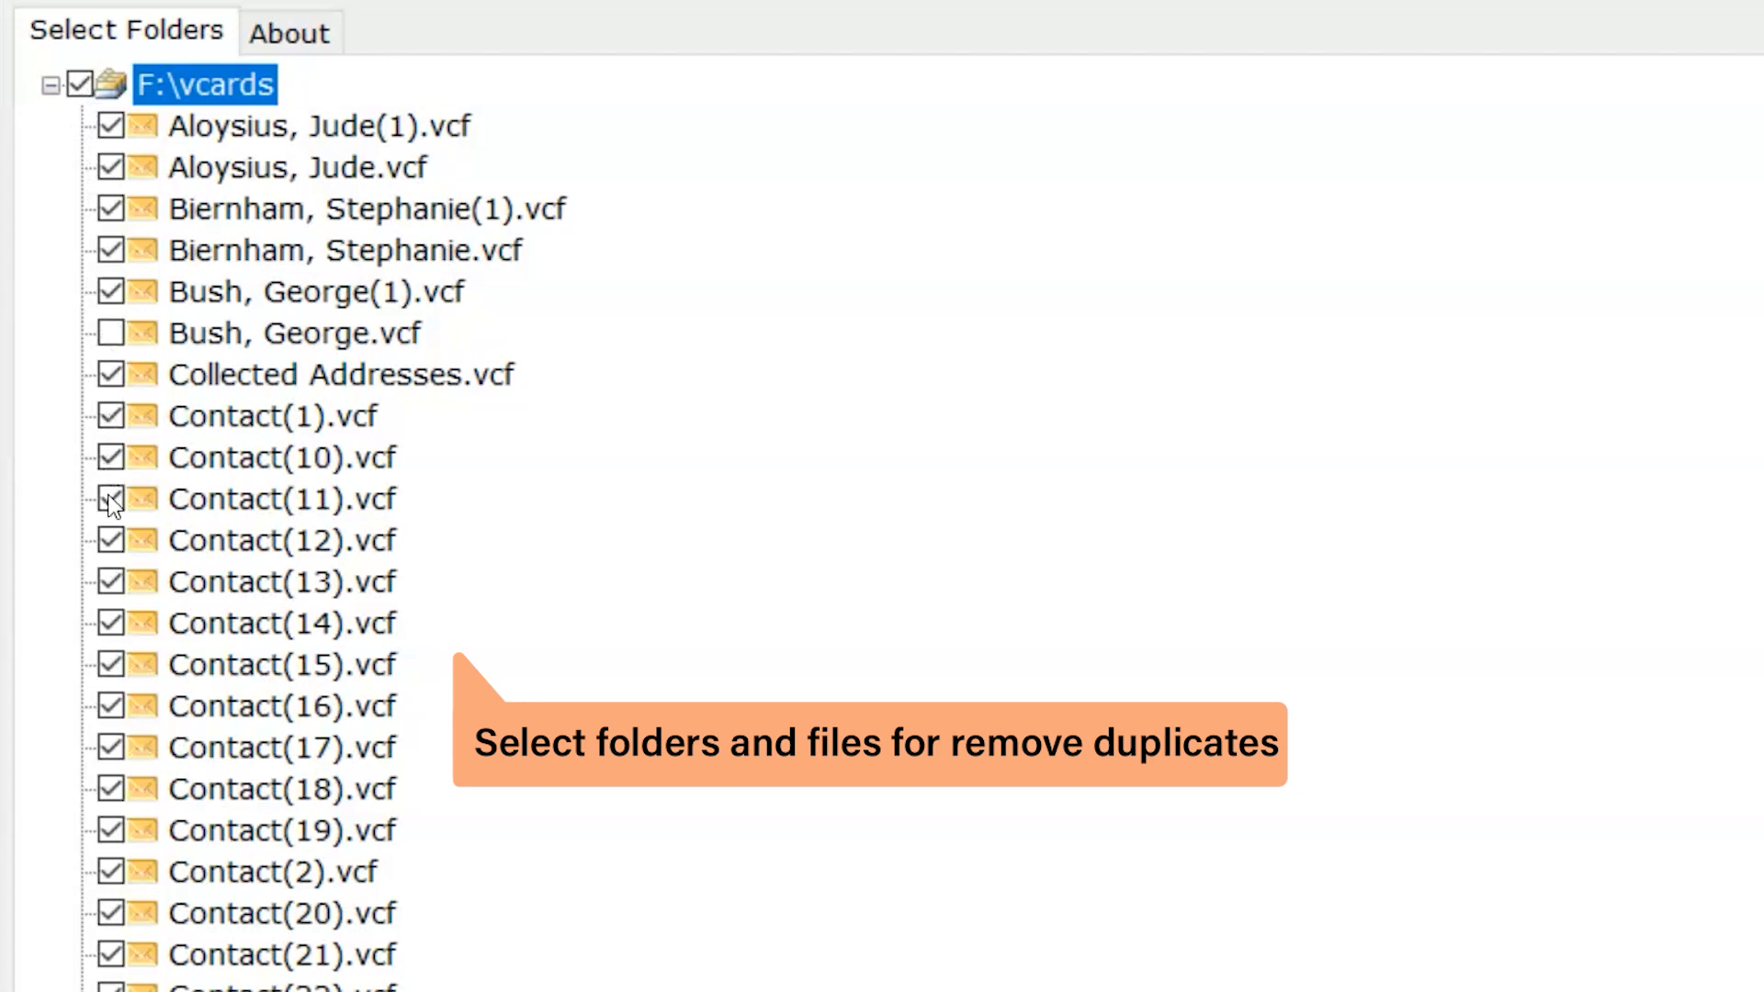
{"action": "scroll", "scroll_direction": "down", "scroll_amount": 3}
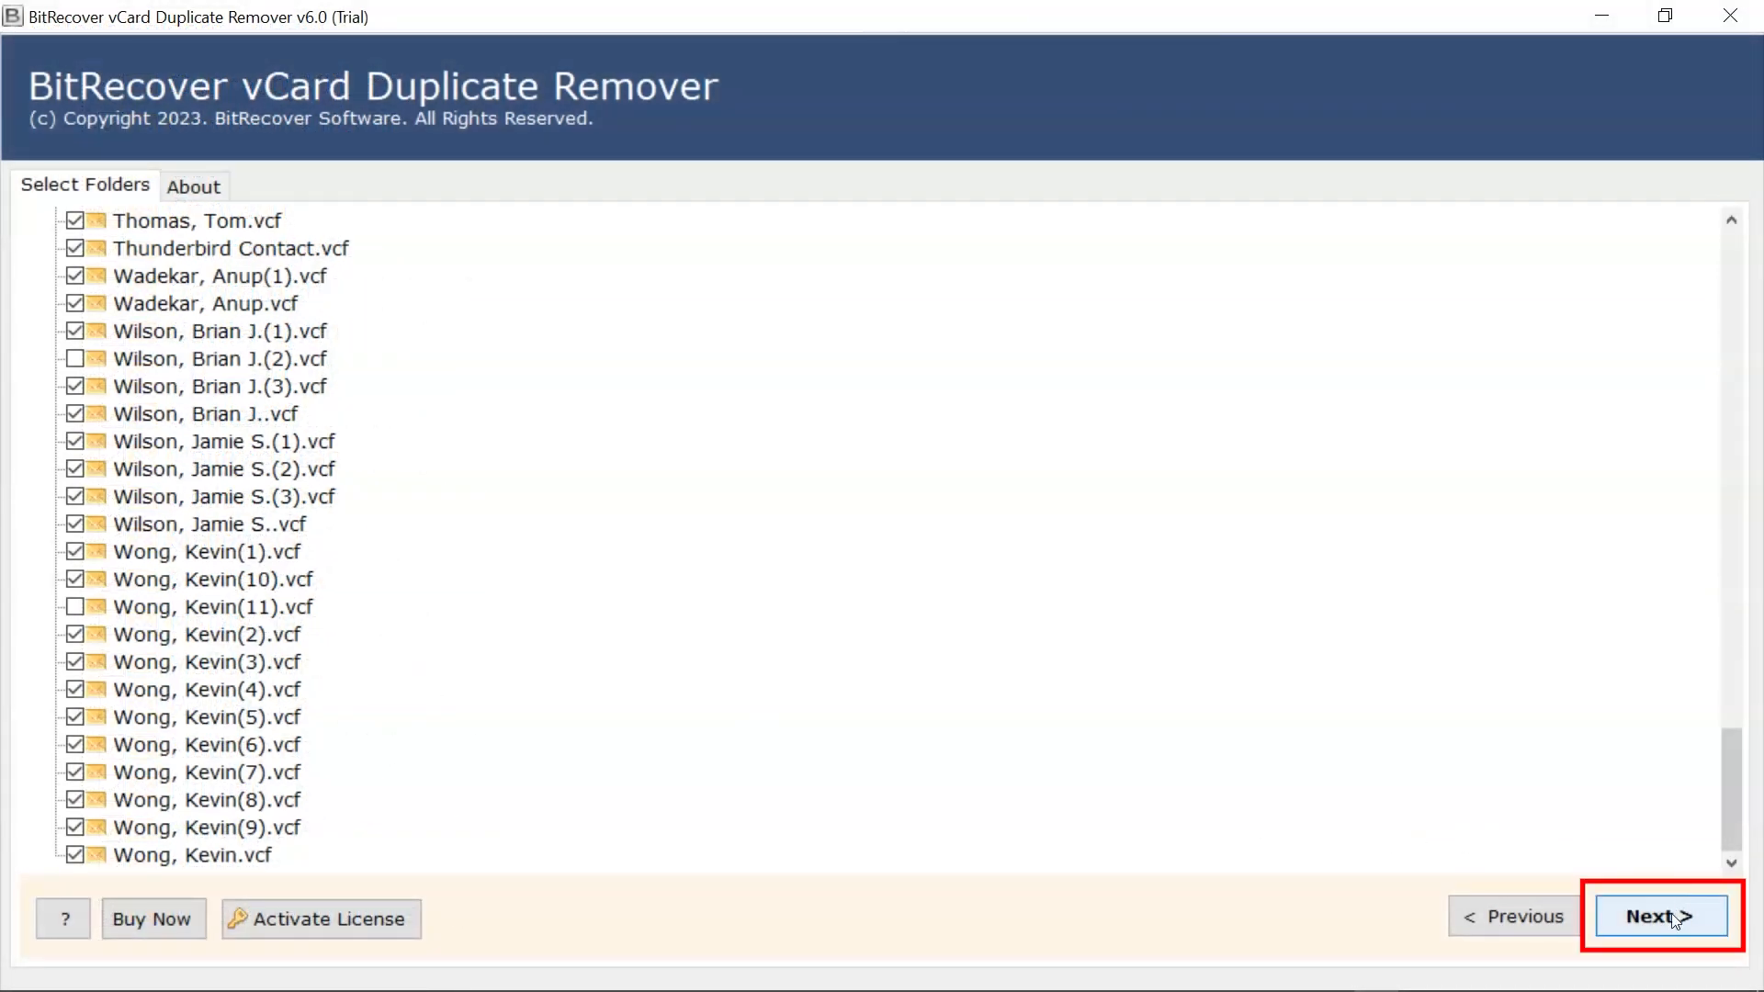
{"action": "left_click", "coordinate": [1659, 915]}
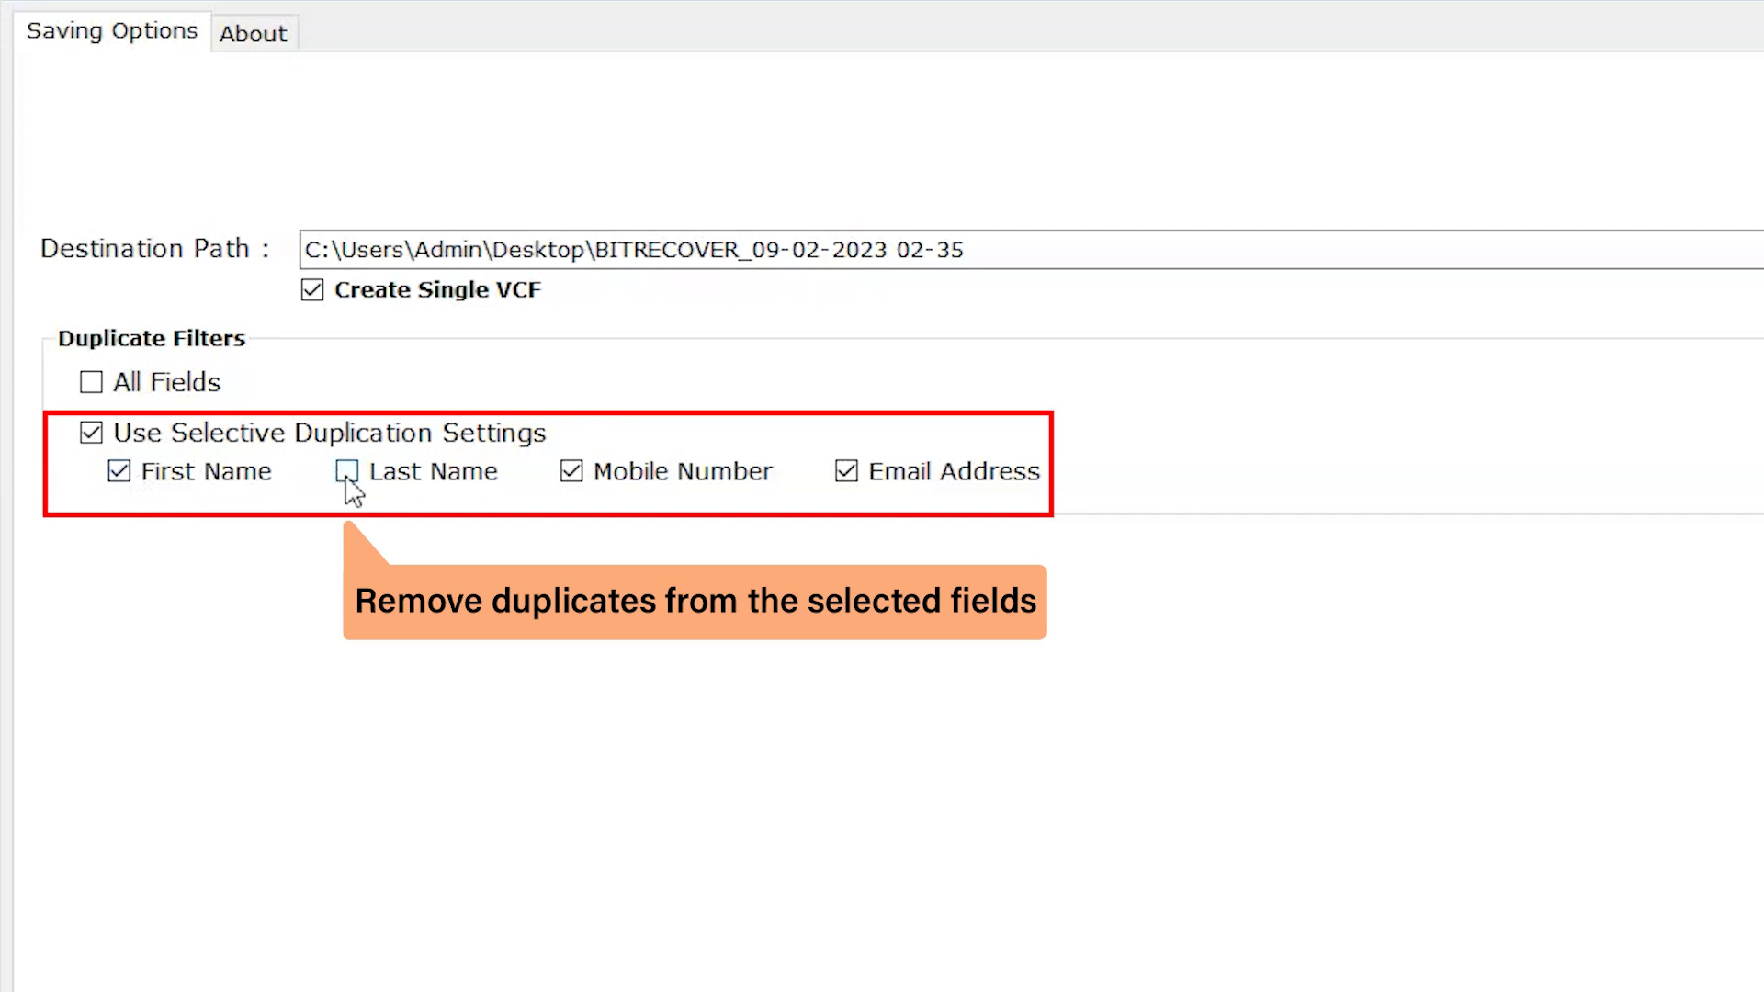
Add Last Name to the duplicate filters, then switch matching to All Fields.
{"action": "left_click", "coordinate": [345, 470]}
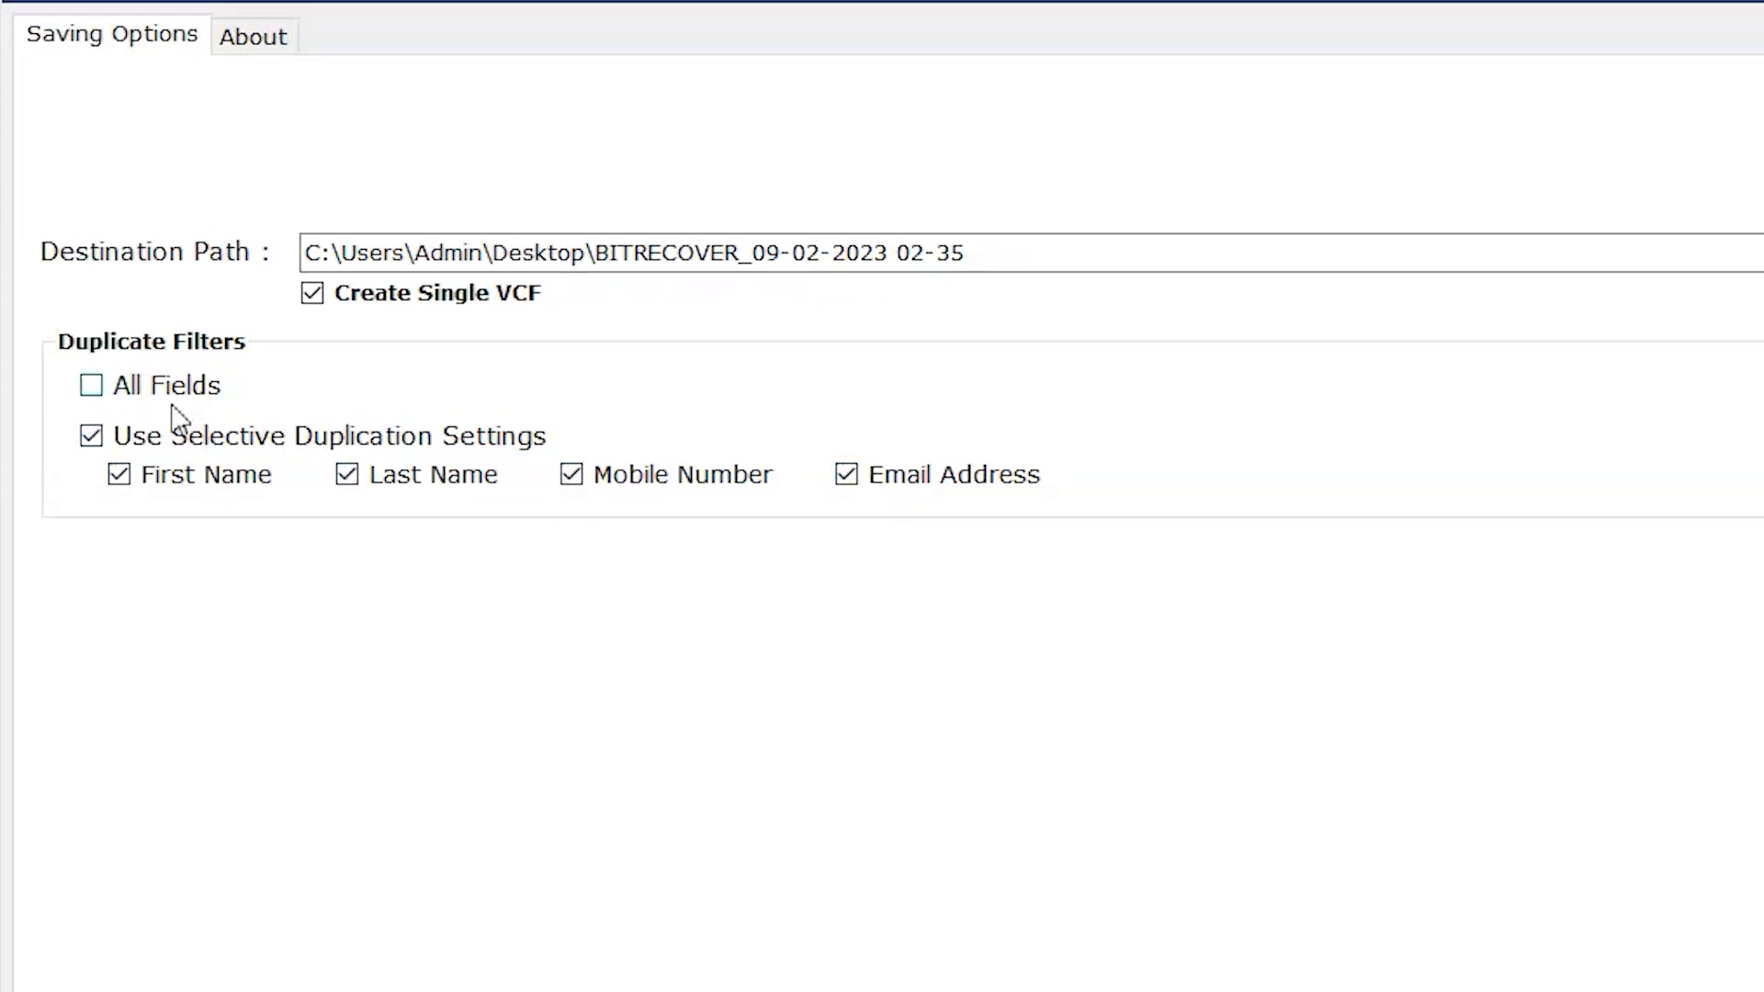
{"action": "left_click", "coordinate": [92, 384]}
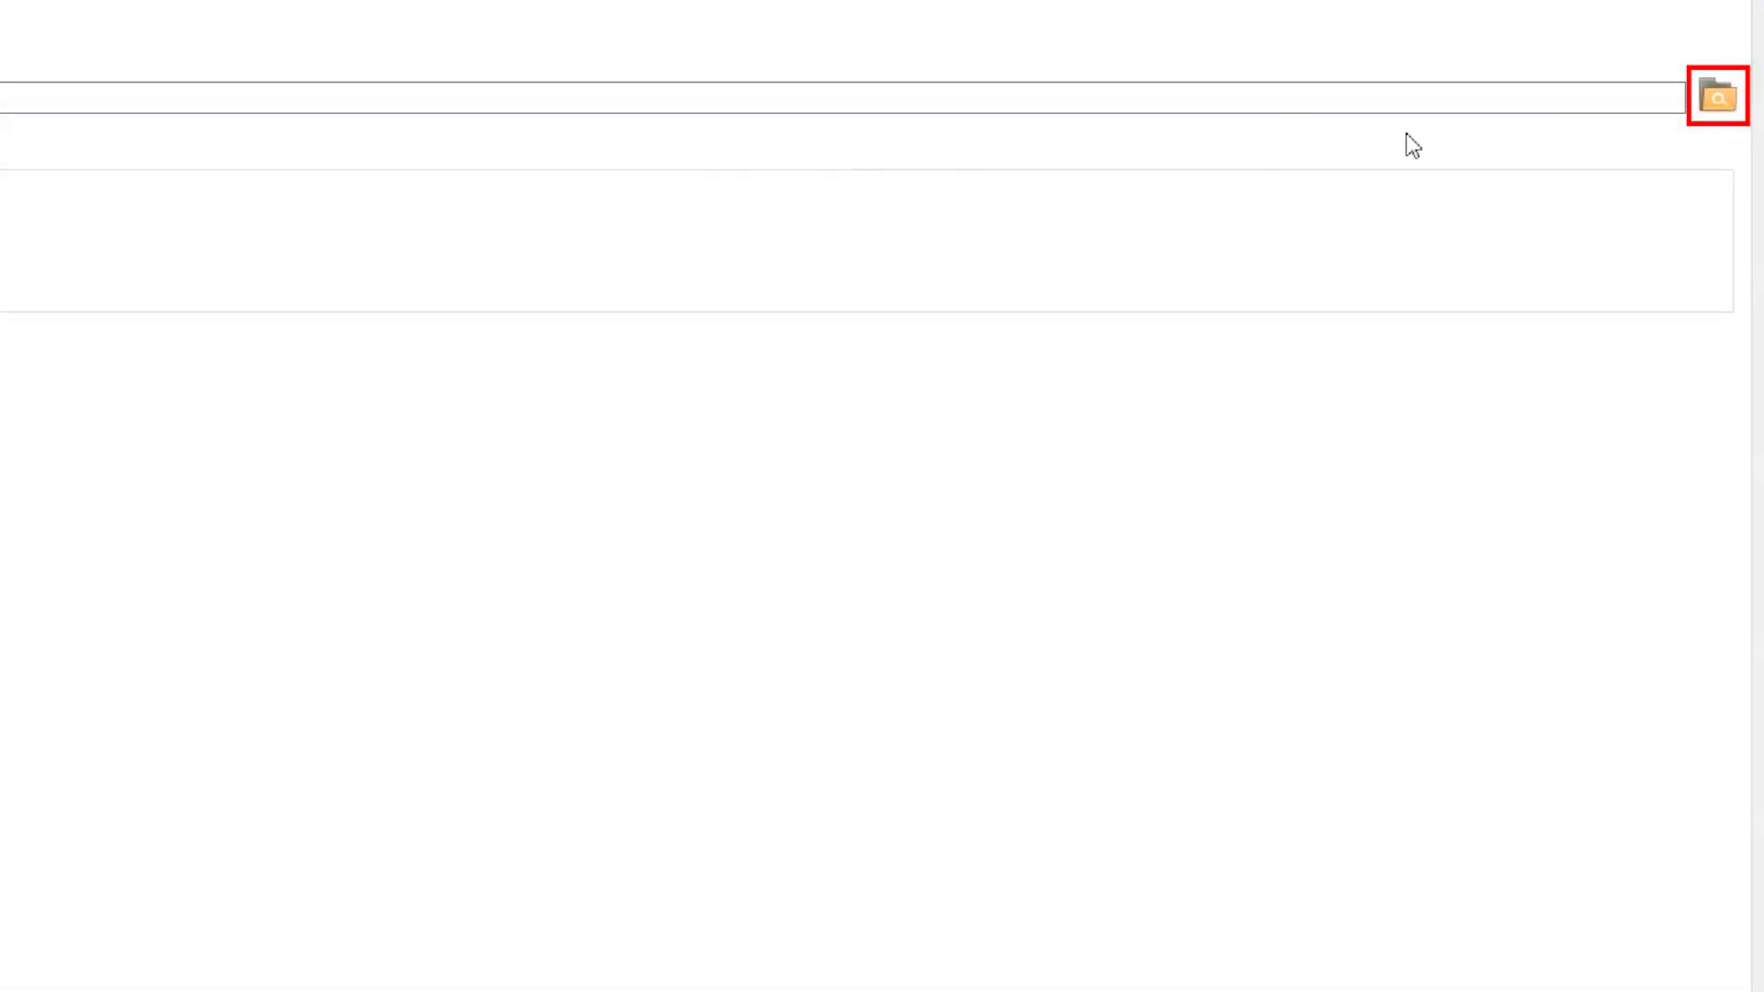
Set the destination path to the Desktop for the timestamped BITRECOVER output folder.
{"action": "left_click", "coordinate": [1720, 93]}
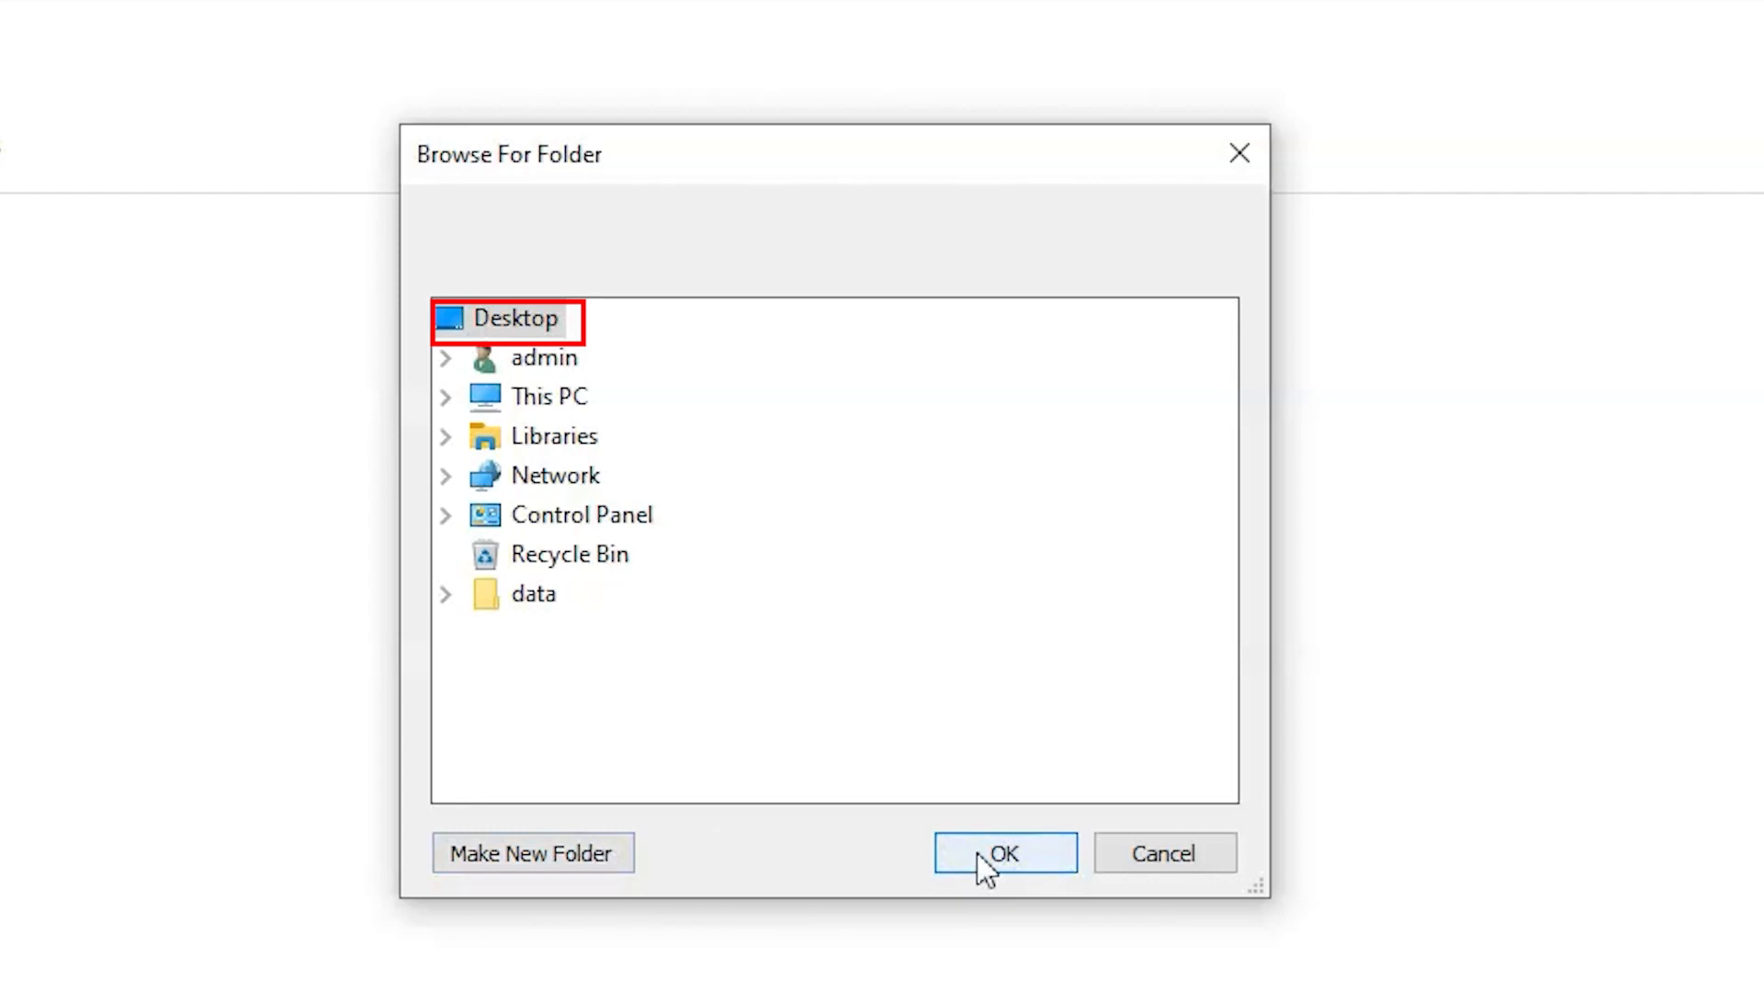
{"action": "left_click", "coordinate": [1003, 852]}
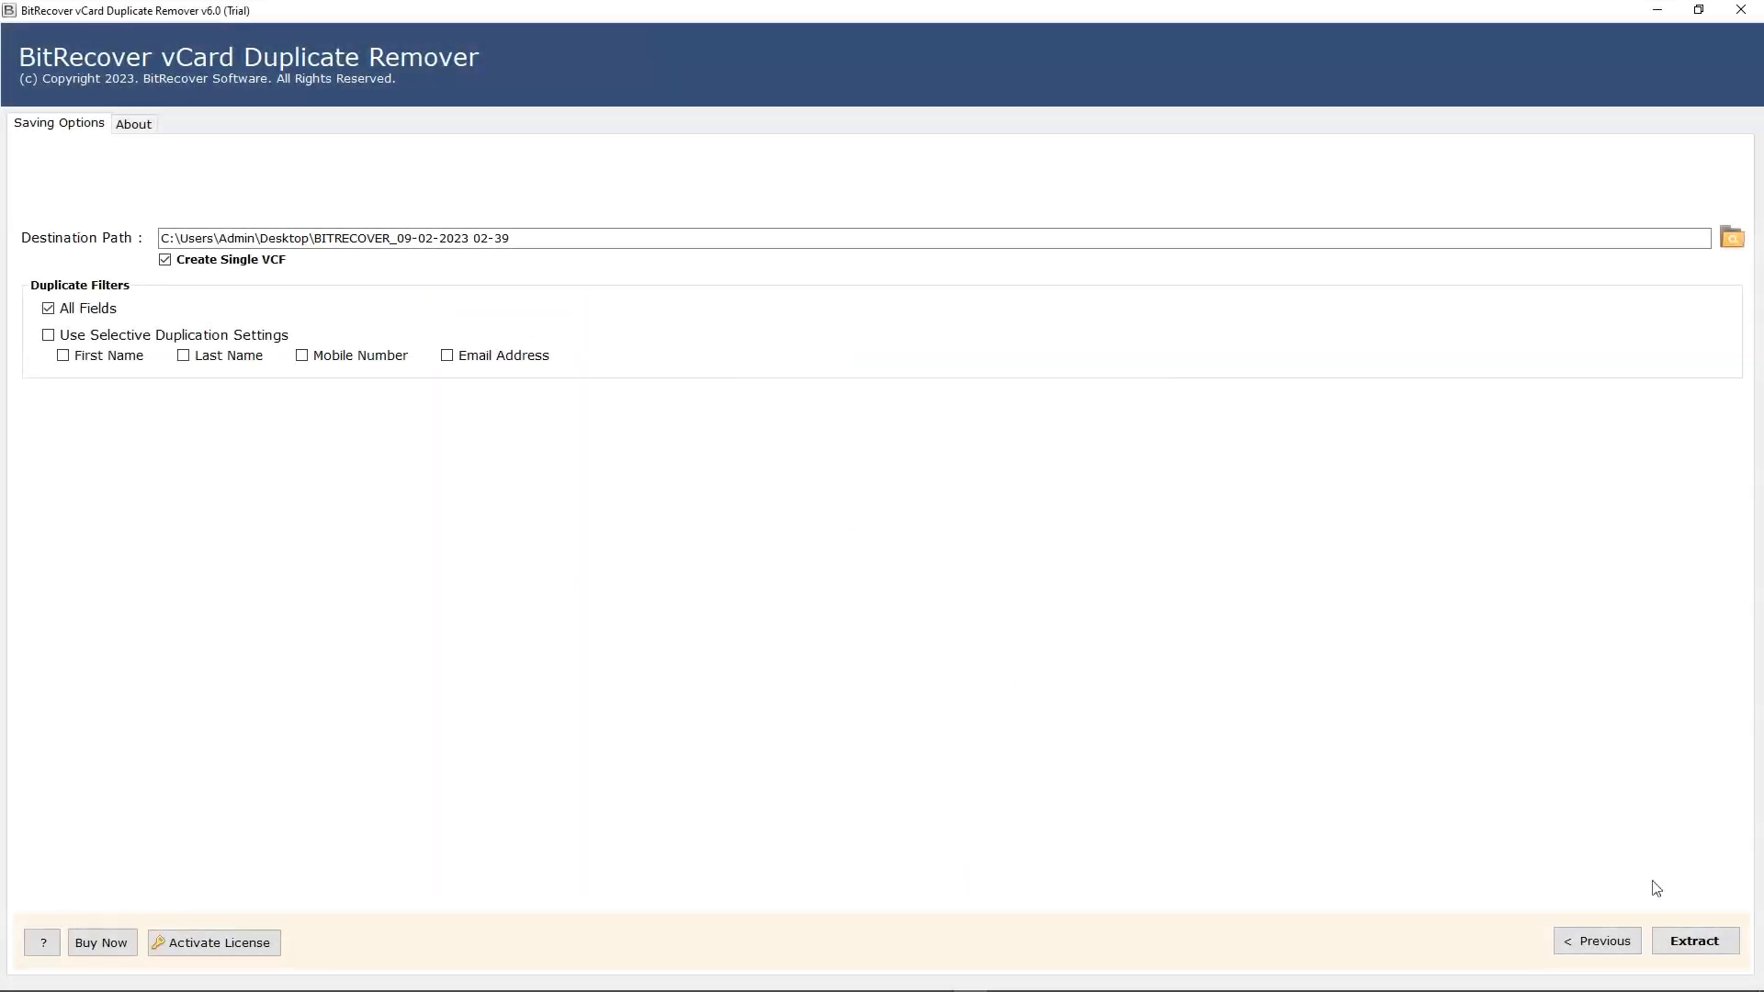
Extract the de-duplicated vCards and acknowledge the success message.
{"action": "left_click", "coordinate": [1694, 941]}
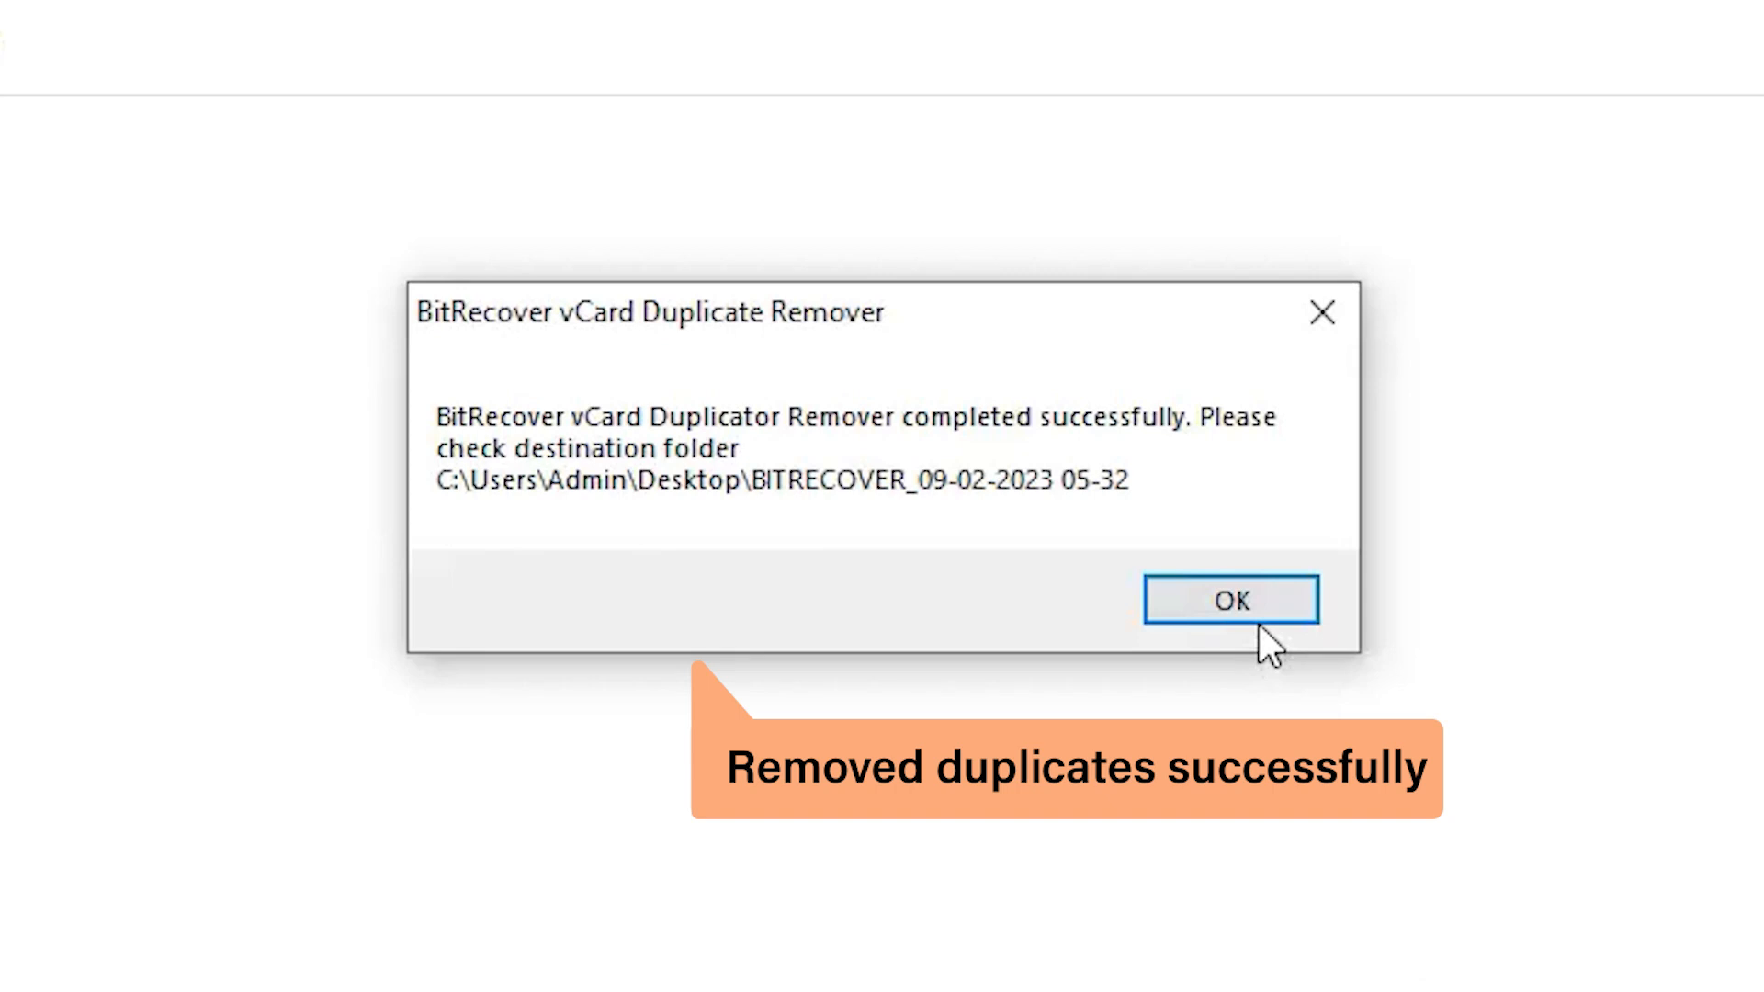
{"action": "left_click", "coordinate": [1229, 598]}
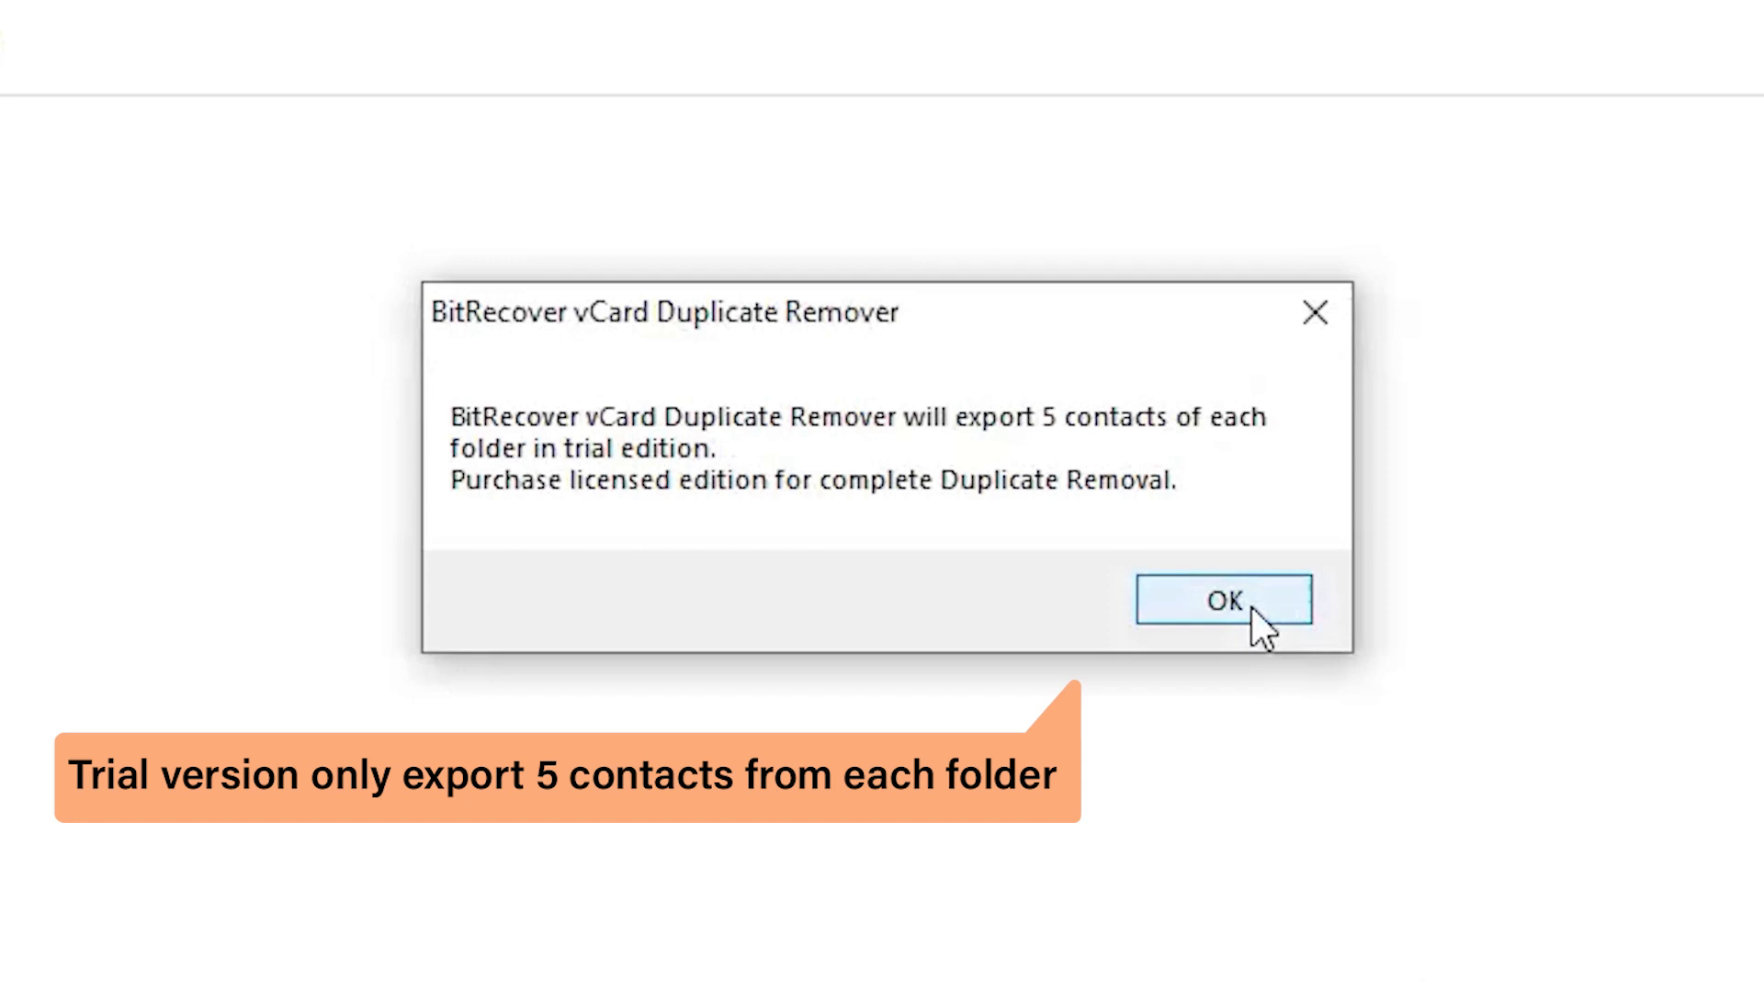
Dismiss the trial notice and scroll SavingLog.txt to the latest entry: 5 extracted, 3 duplicates.
{"action": "left_click", "coordinate": [1222, 599]}
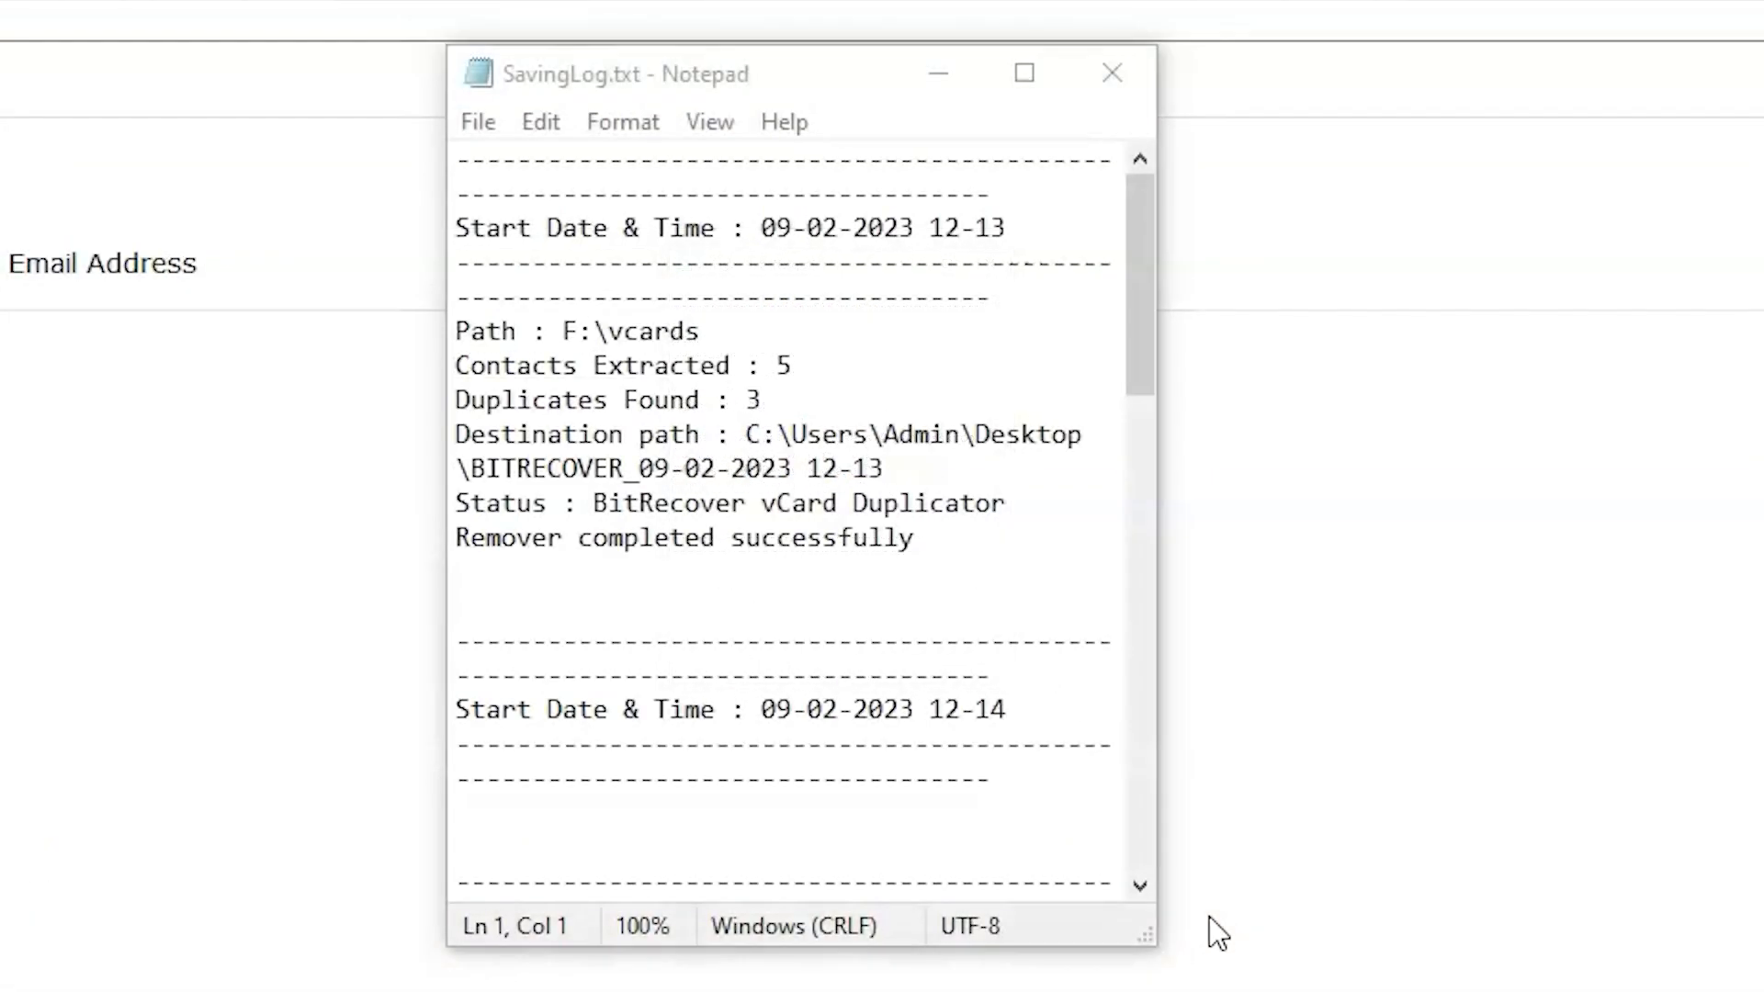
{"action": "scroll", "scroll_direction": "down", "scroll_amount": 3}
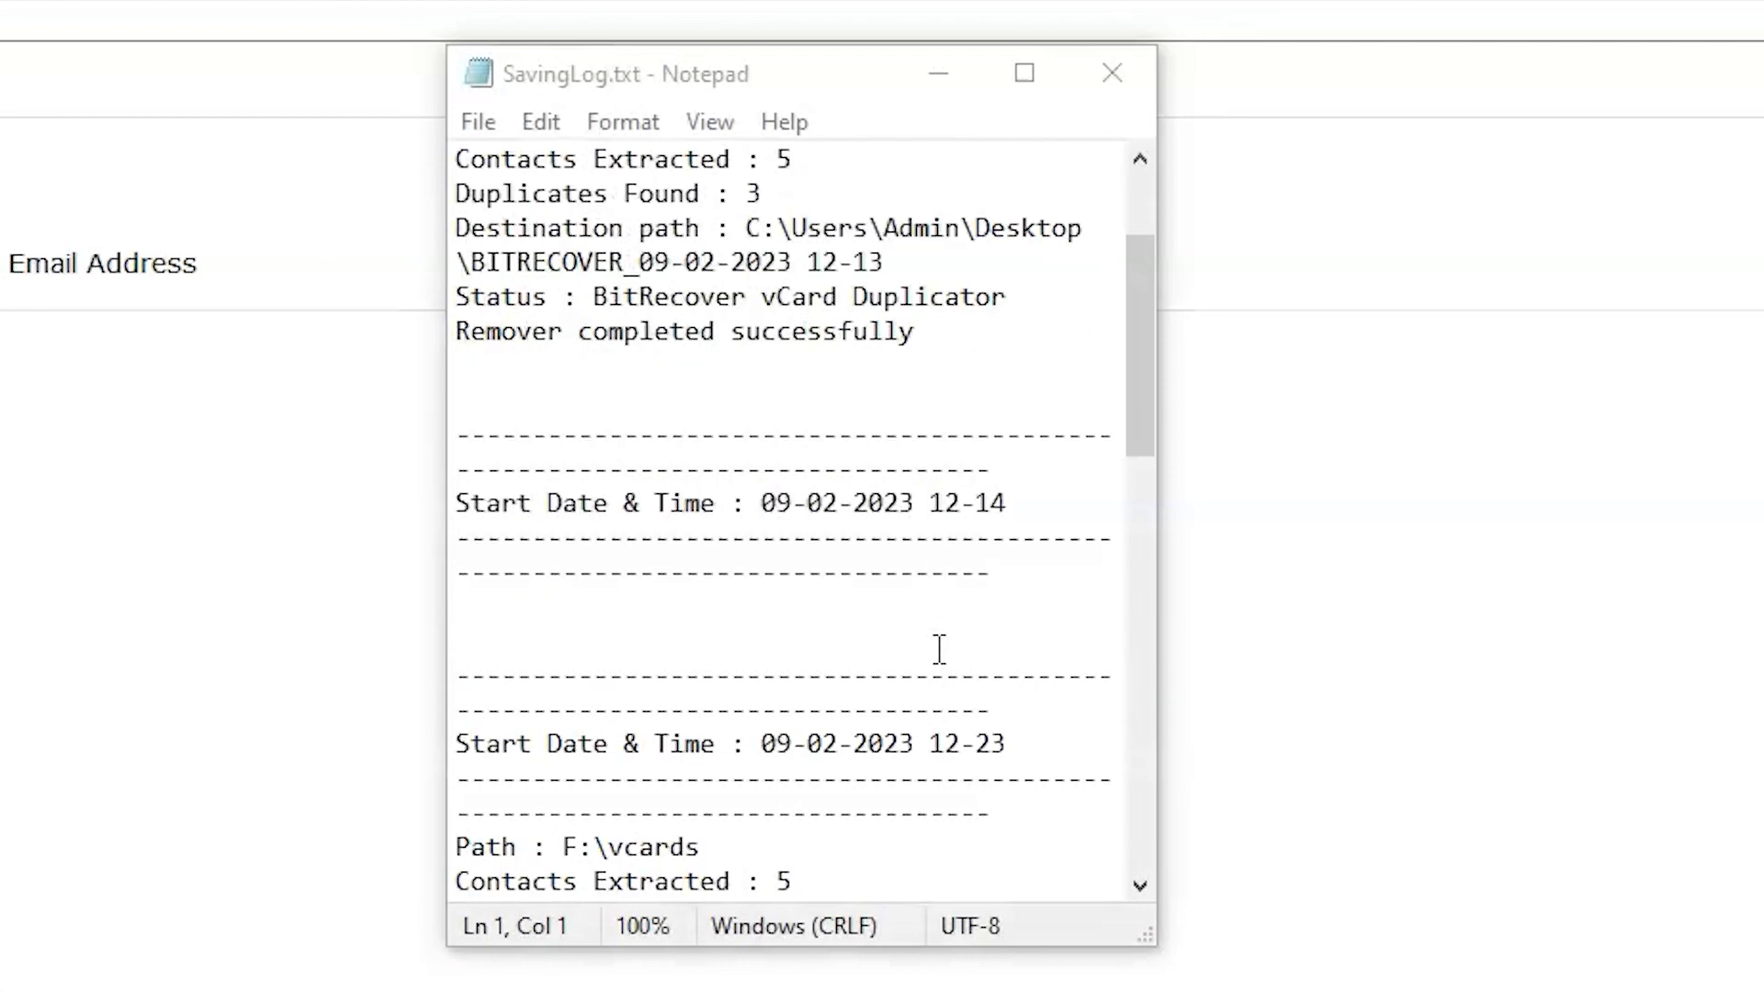
{"action": "scroll", "scroll_direction": "down", "scroll_amount": 3}
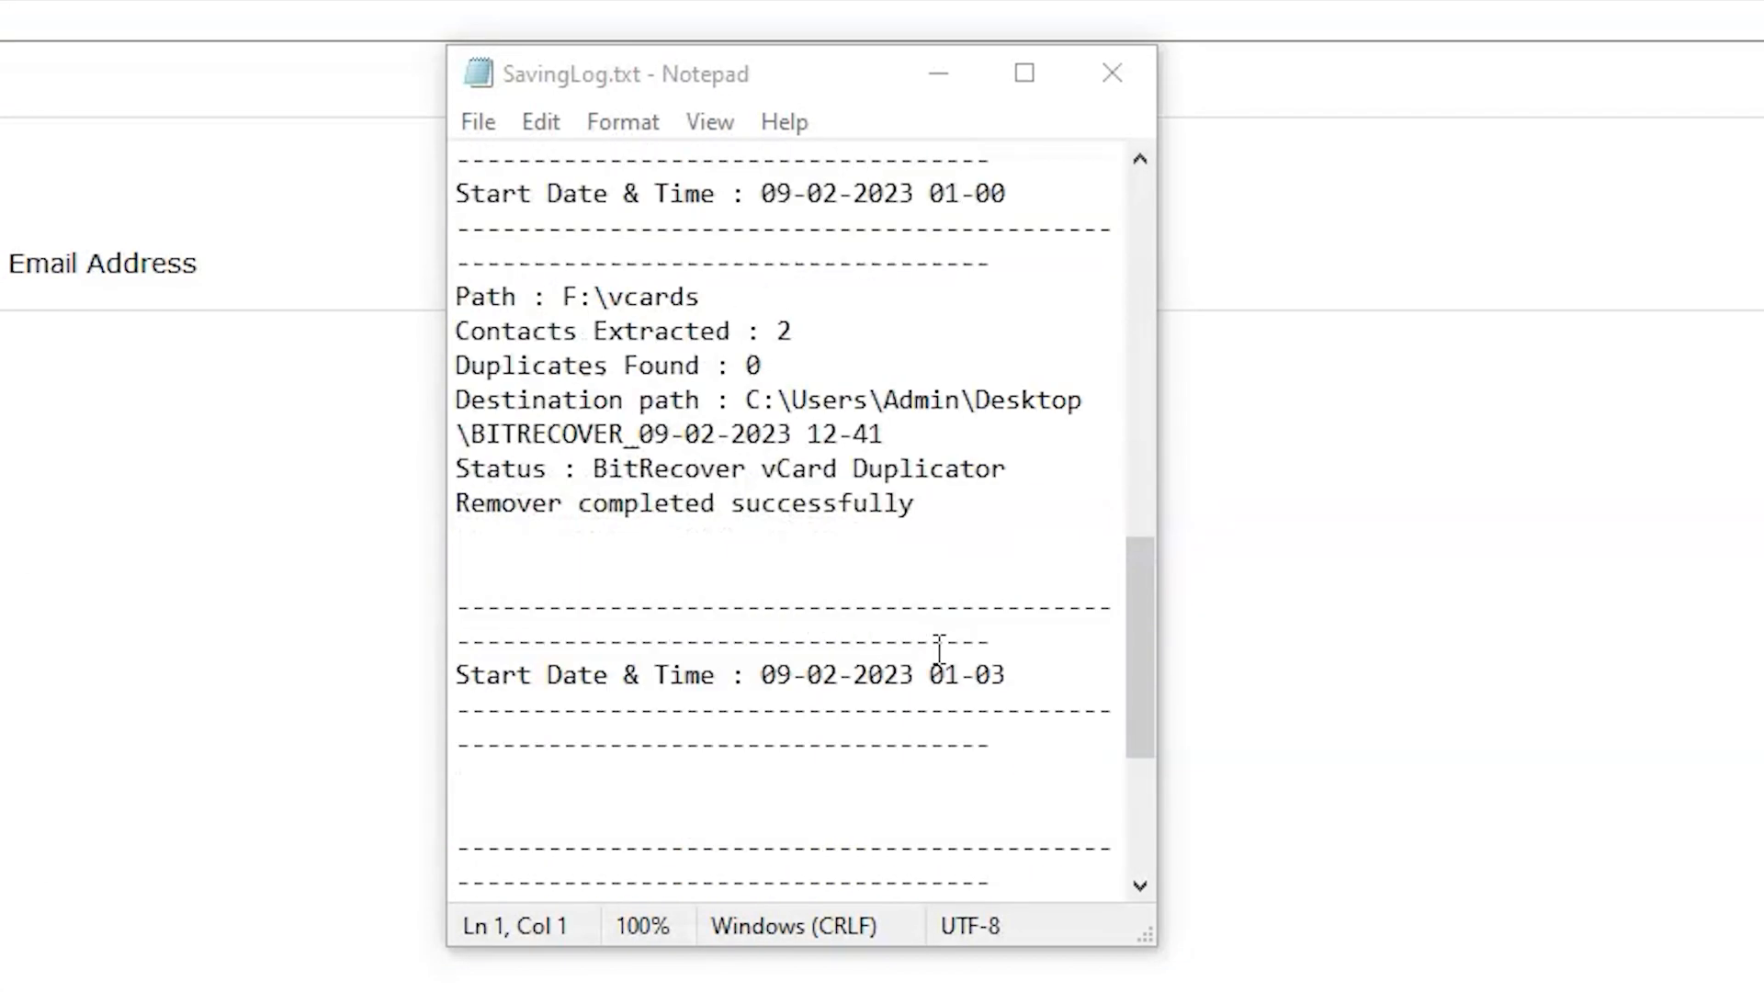
{"action": "scroll", "scroll_direction": "down", "scroll_amount": 3}
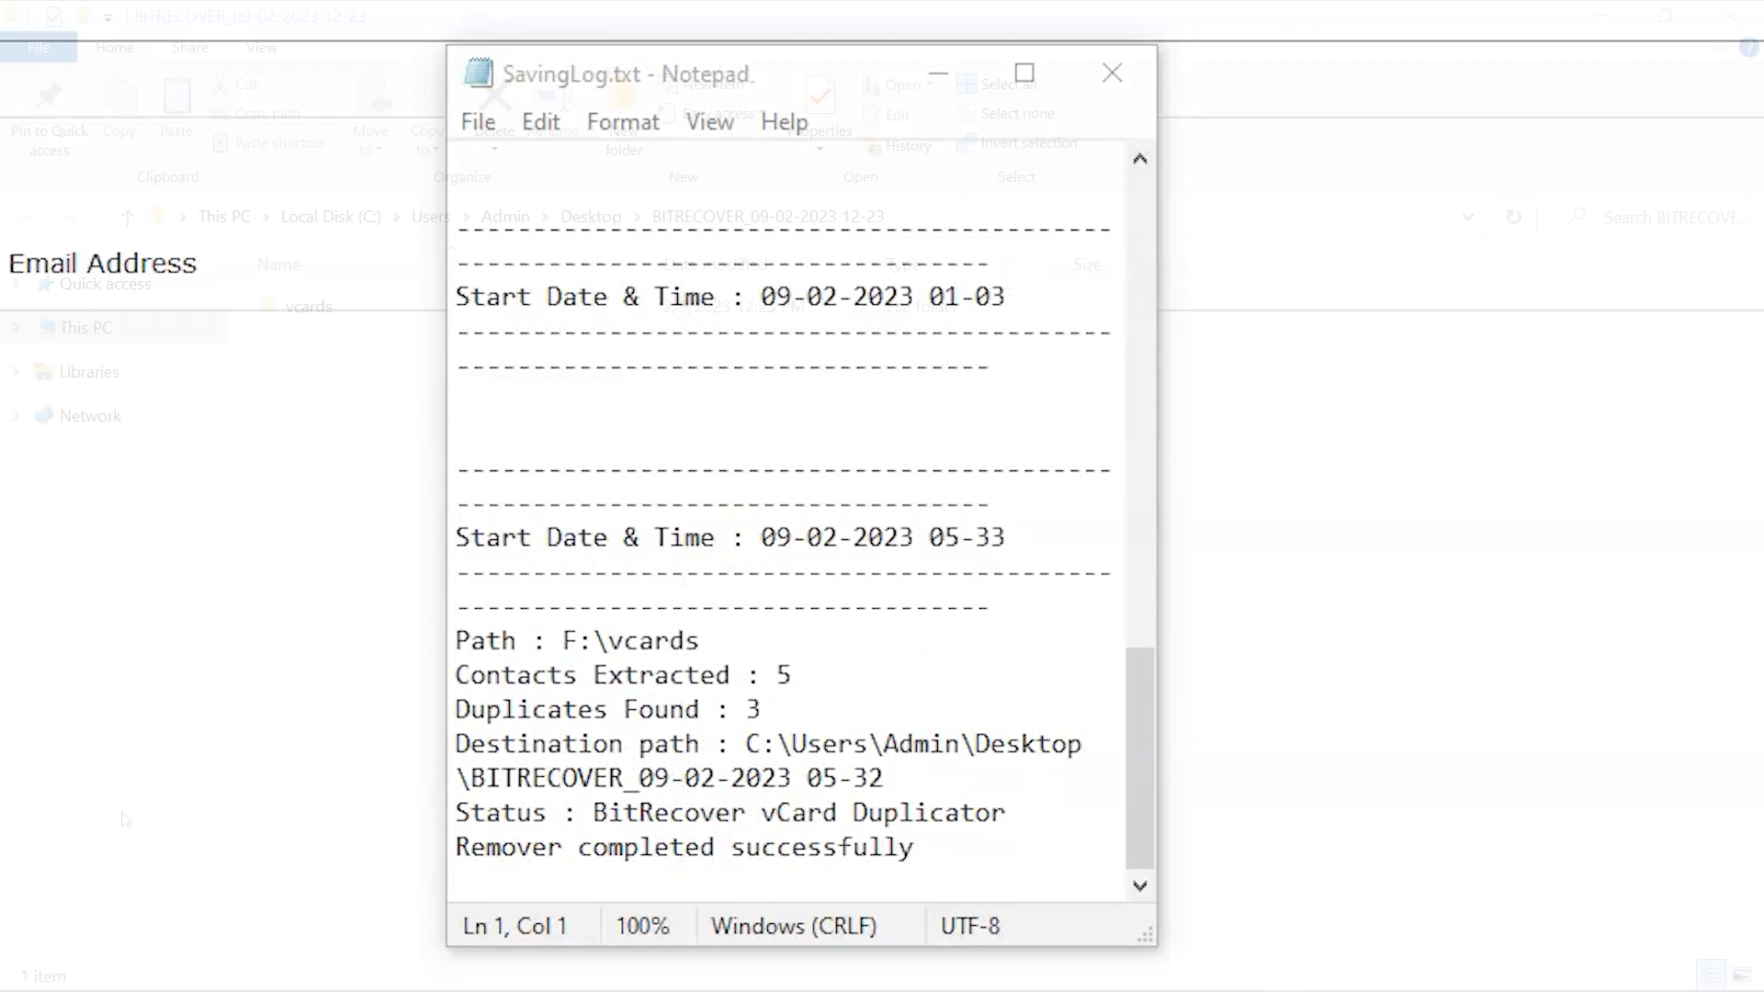
View the vcards output folder with its five de-duplicated .vcf files in File Explorer.
{"action": "left_click", "coordinate": [1112, 73]}
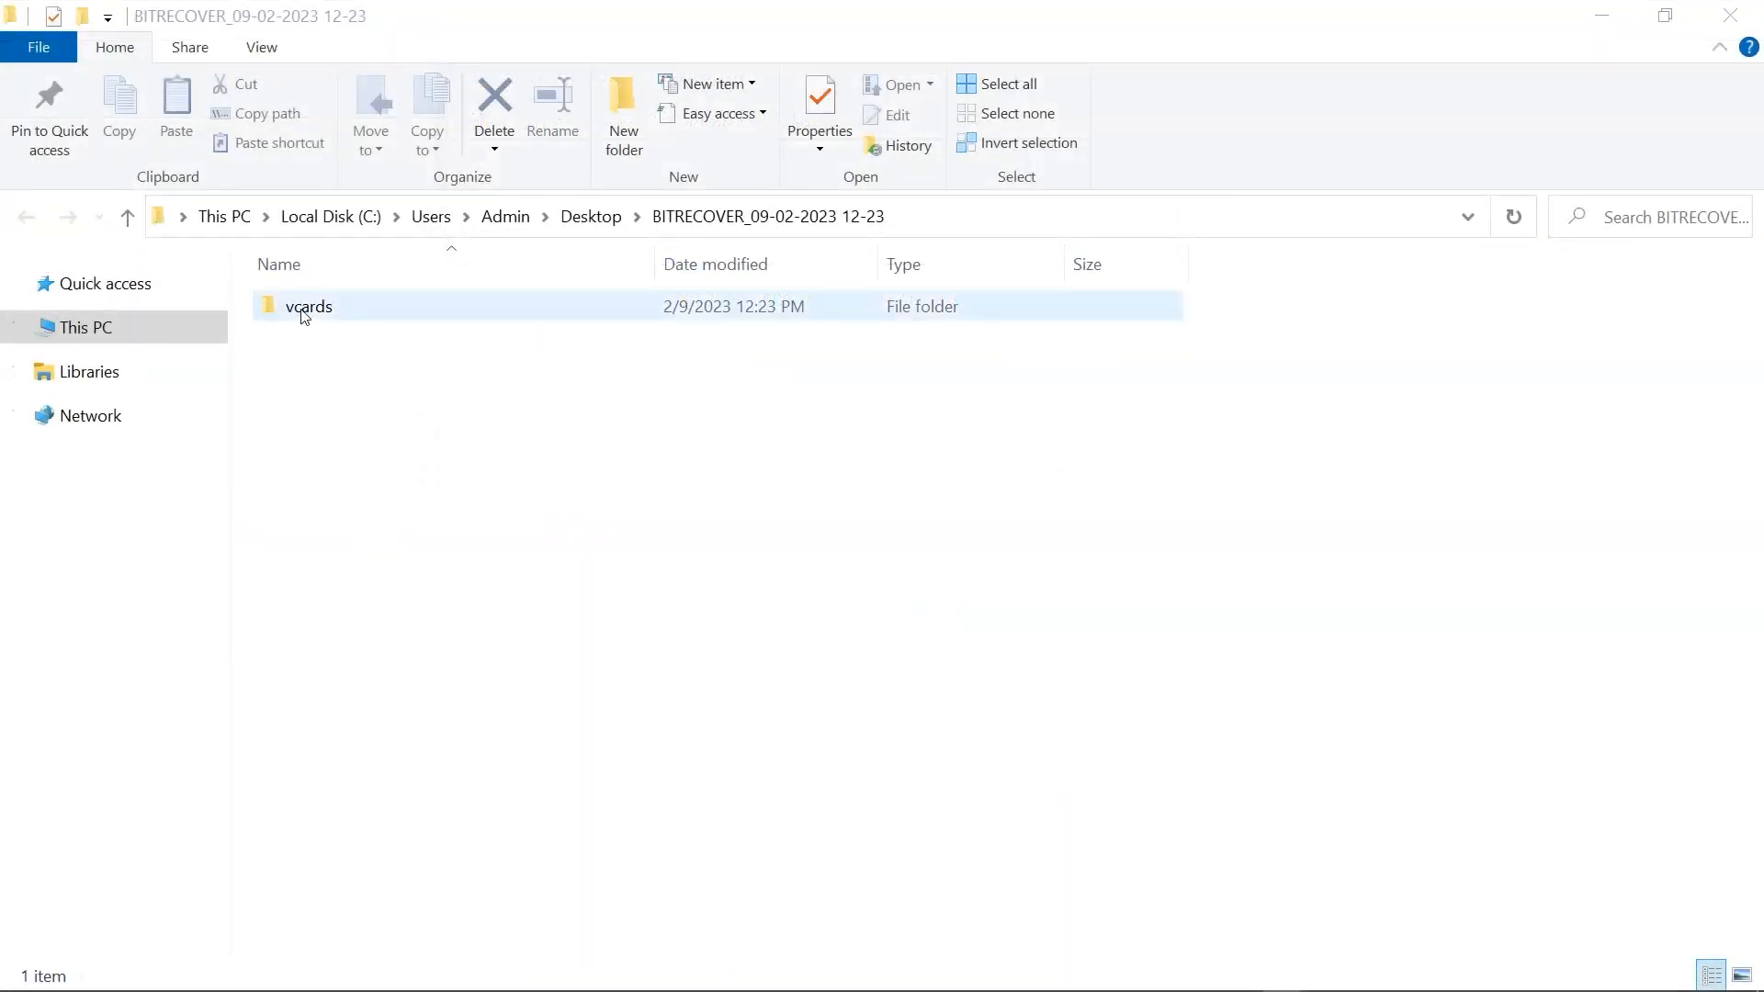
{"action": "double_click", "coordinate": [307, 307]}
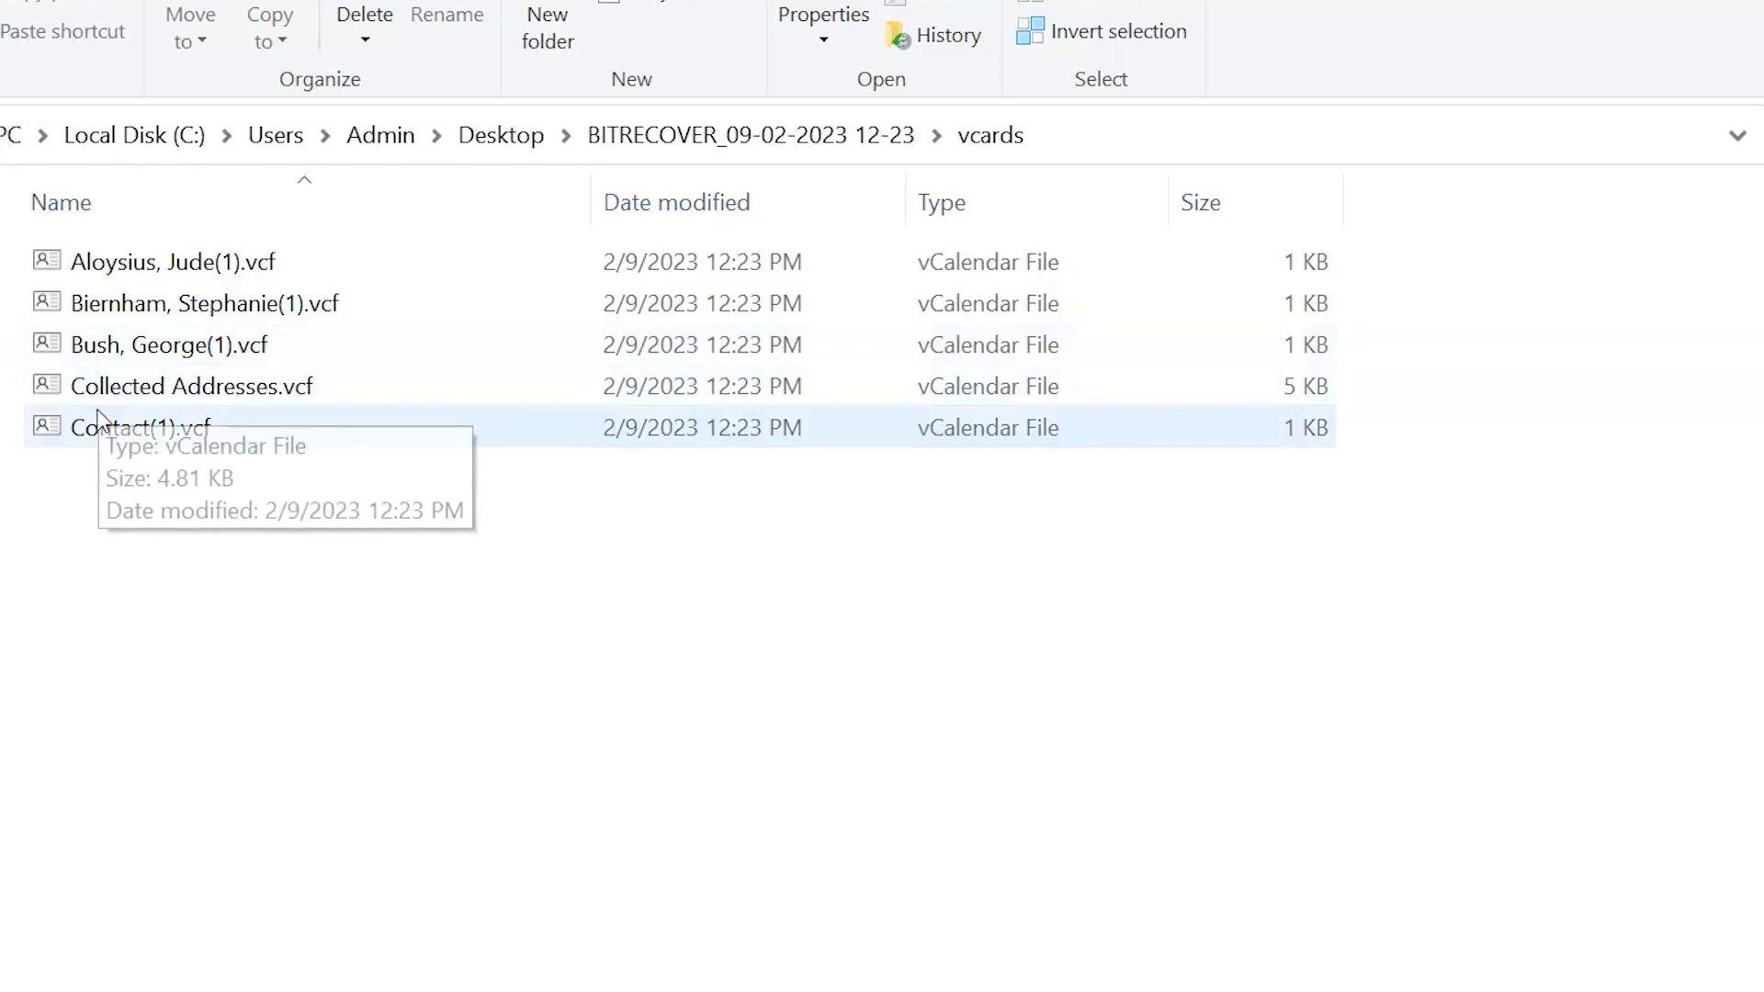
{"action": "mouse_move", "coordinate": [8, 665]}
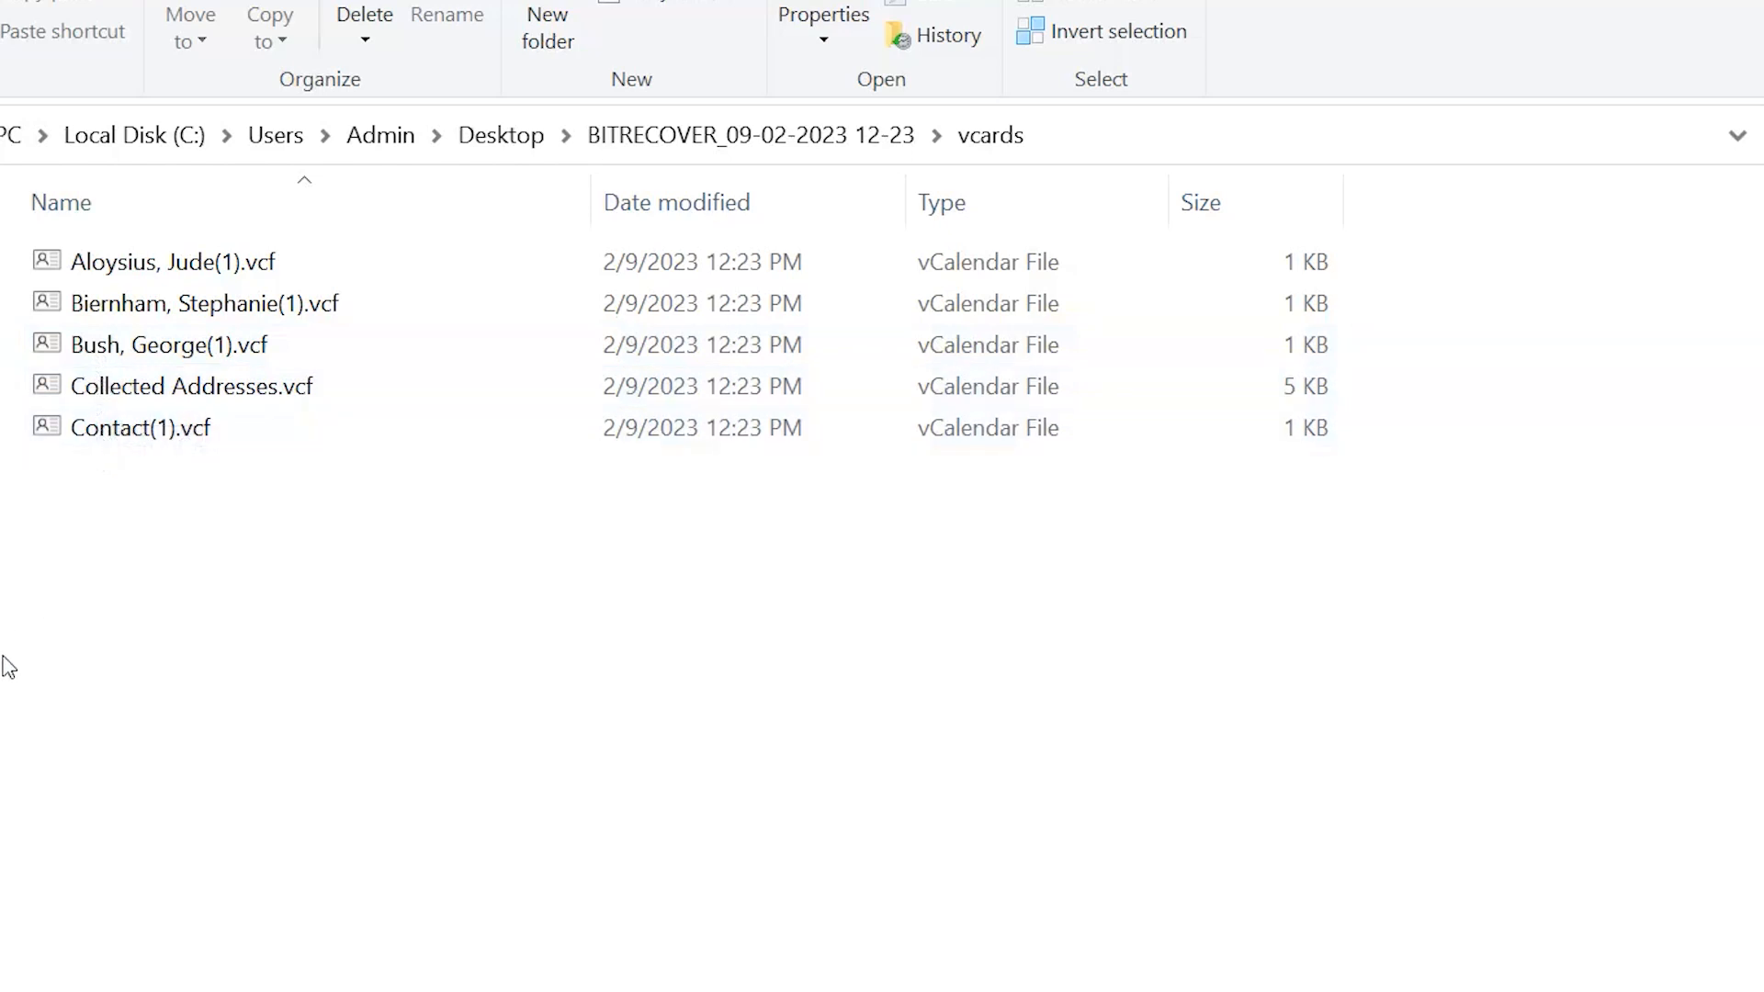